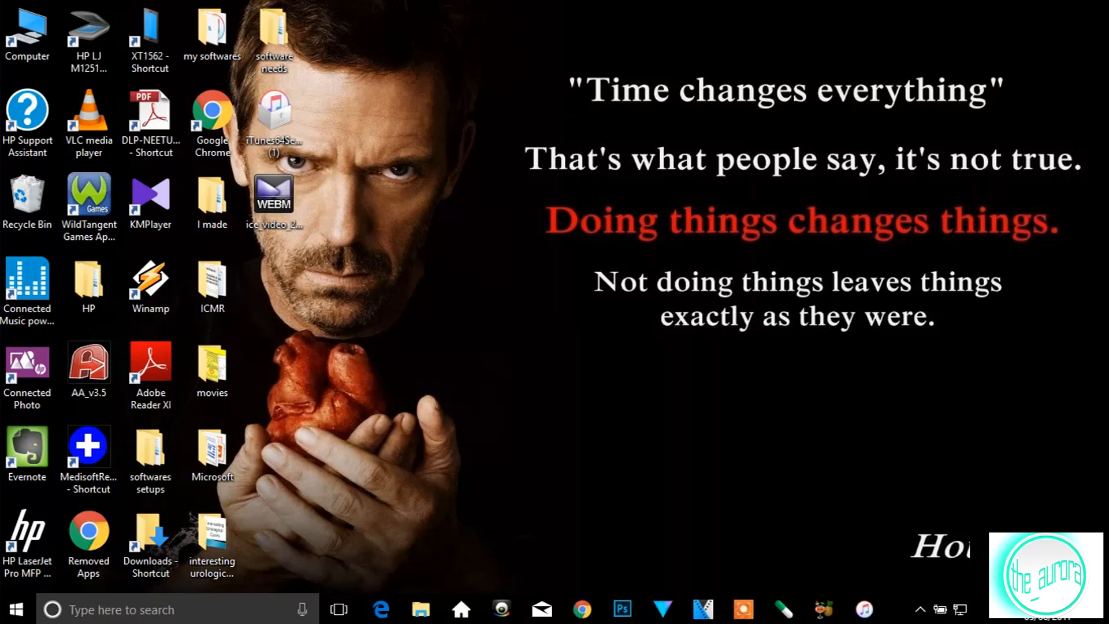
pyautogui.moveTo(800, 216)
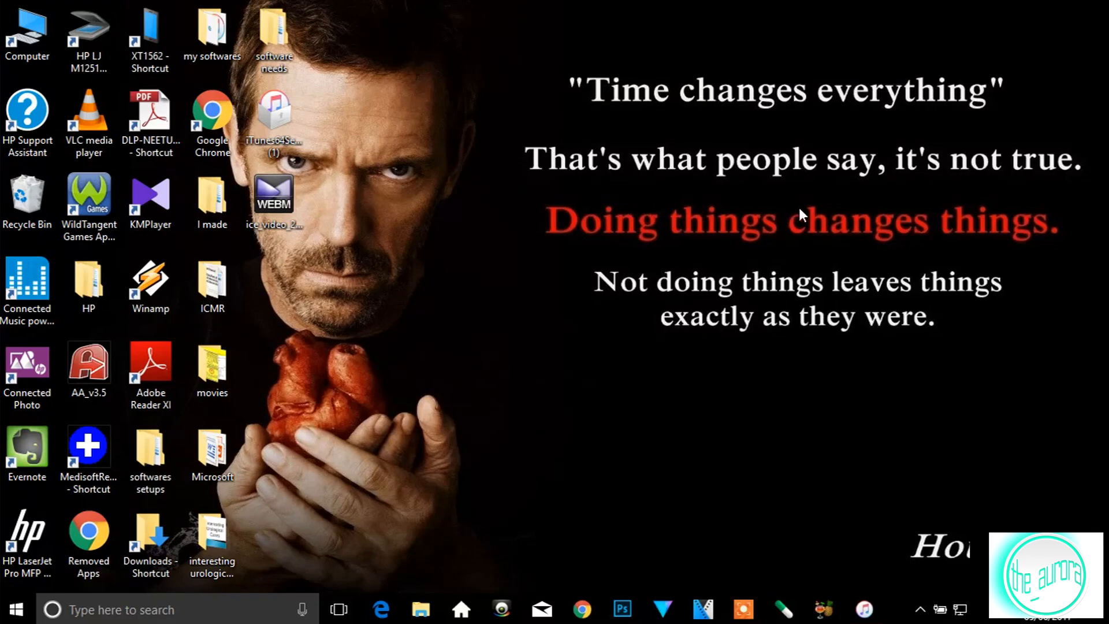
pyautogui.moveTo(511, 154)
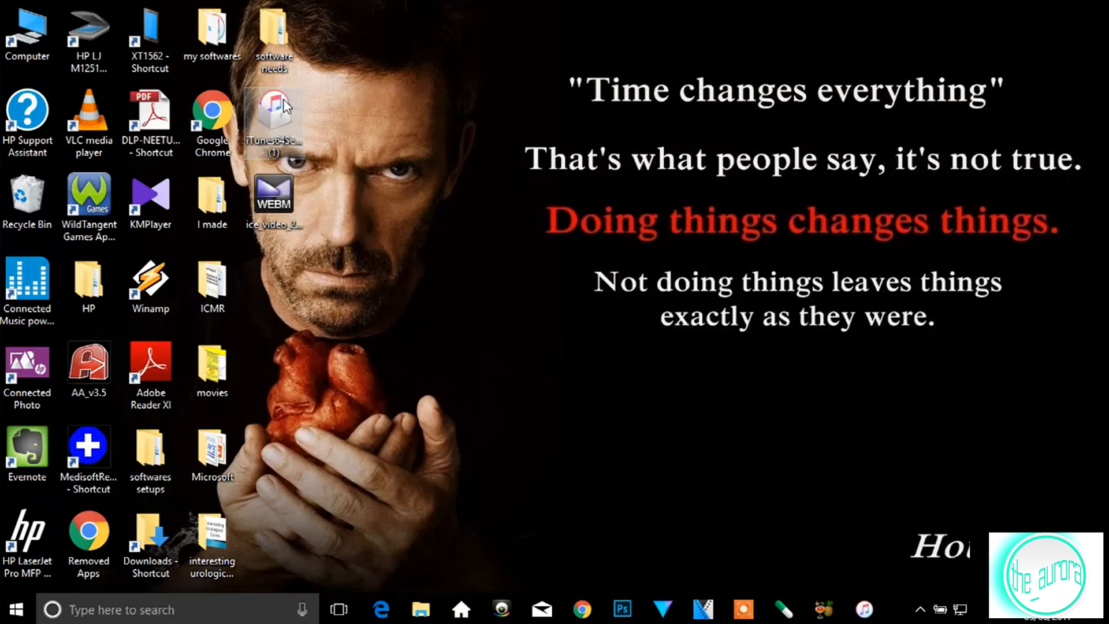
pyautogui.moveTo(278, 131)
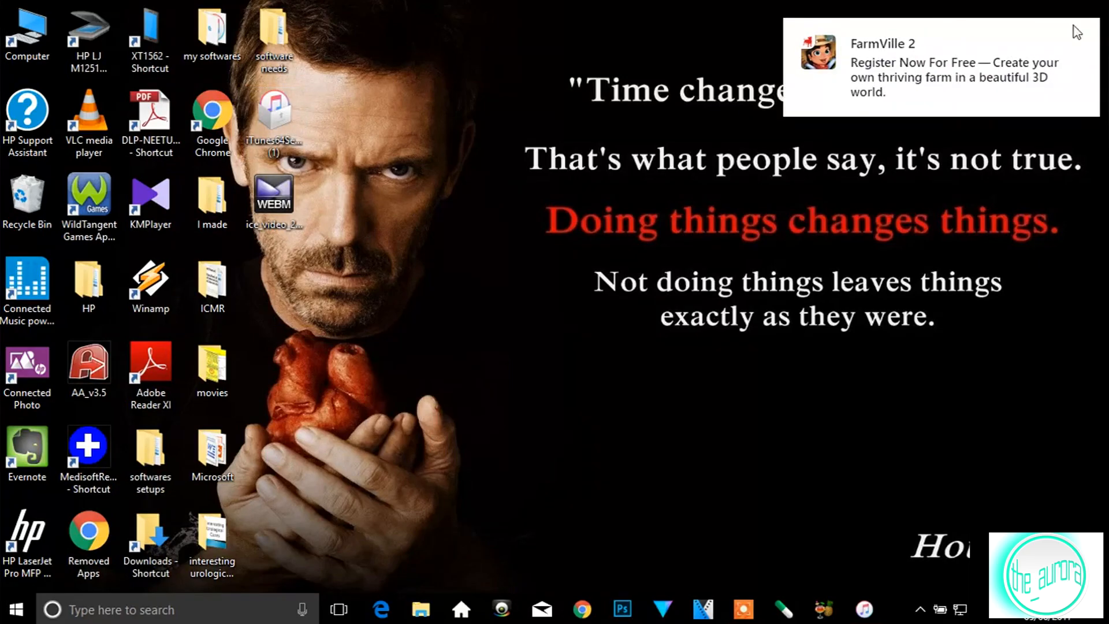
pyautogui.moveTo(1086, 39)
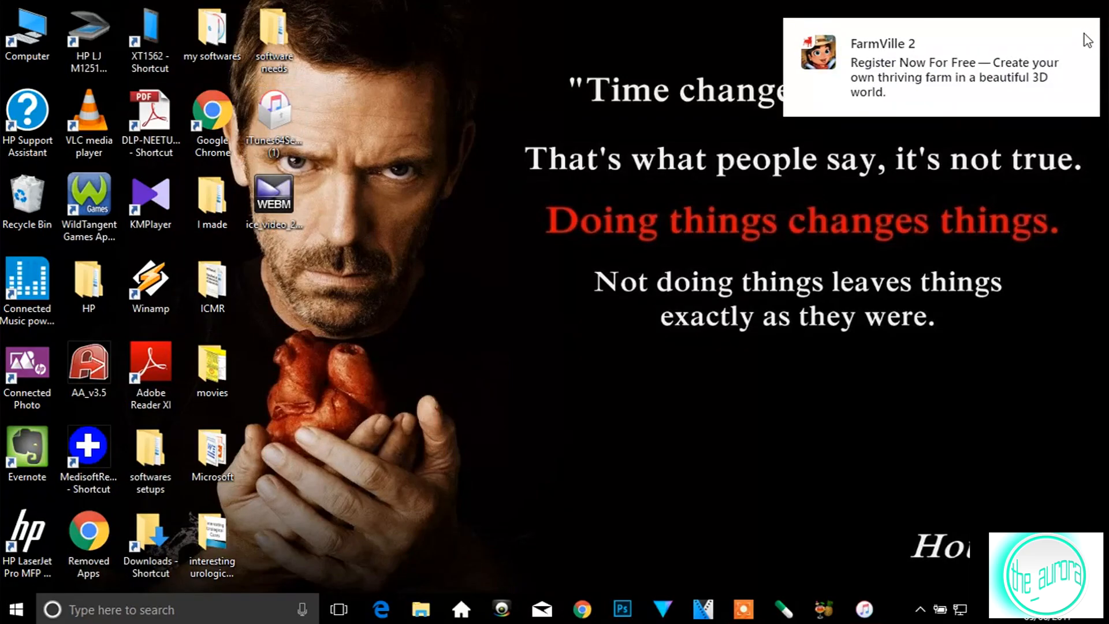
pyautogui.moveTo(541, 21)
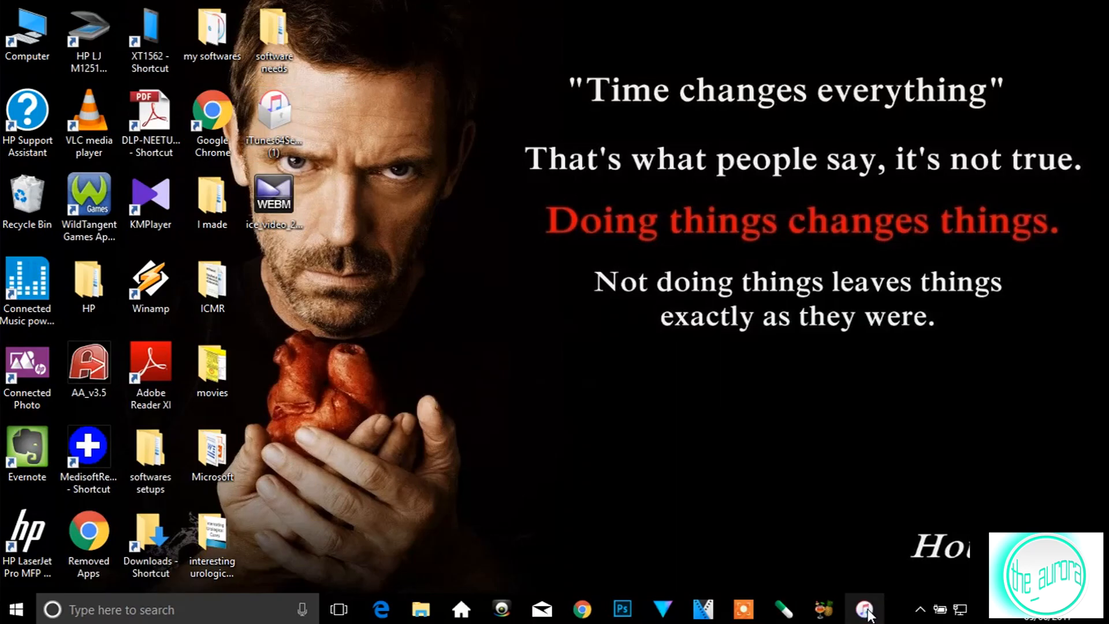
# - Attempt an iTunes Store sign-in with the Apple ID and dismiss the server connection error
pyautogui.click(864, 609)
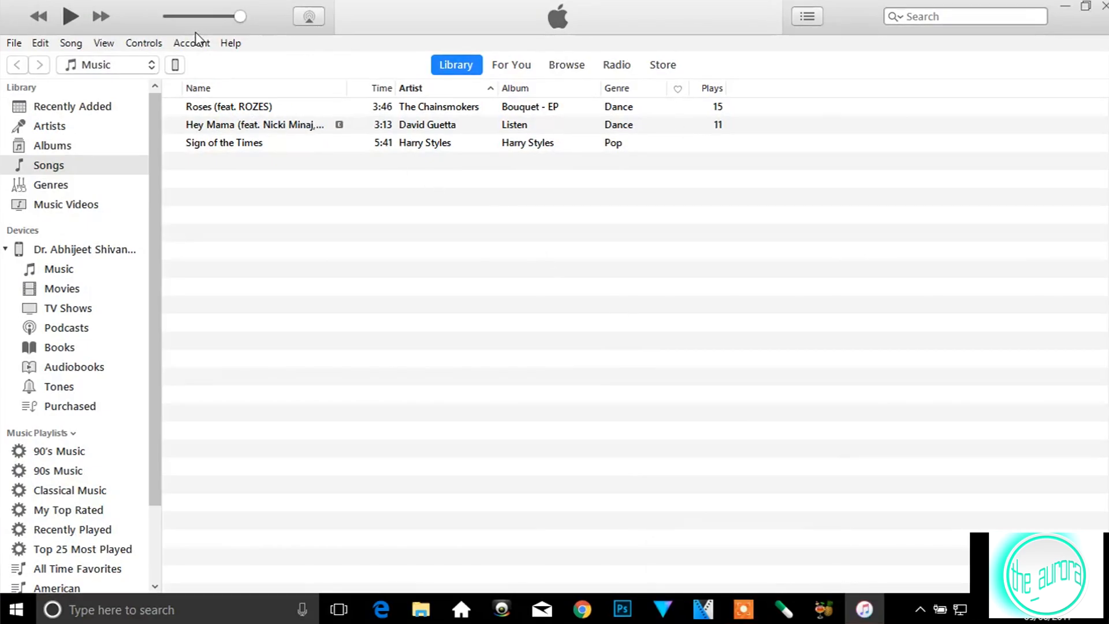
pyautogui.click(191, 42)
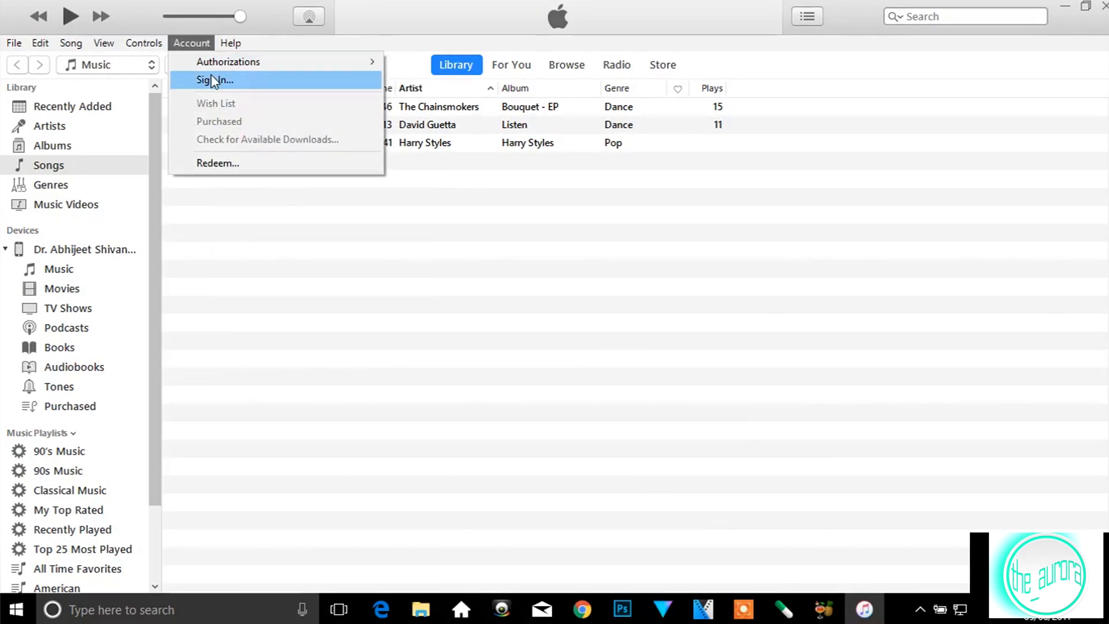
pyautogui.click(215, 79)
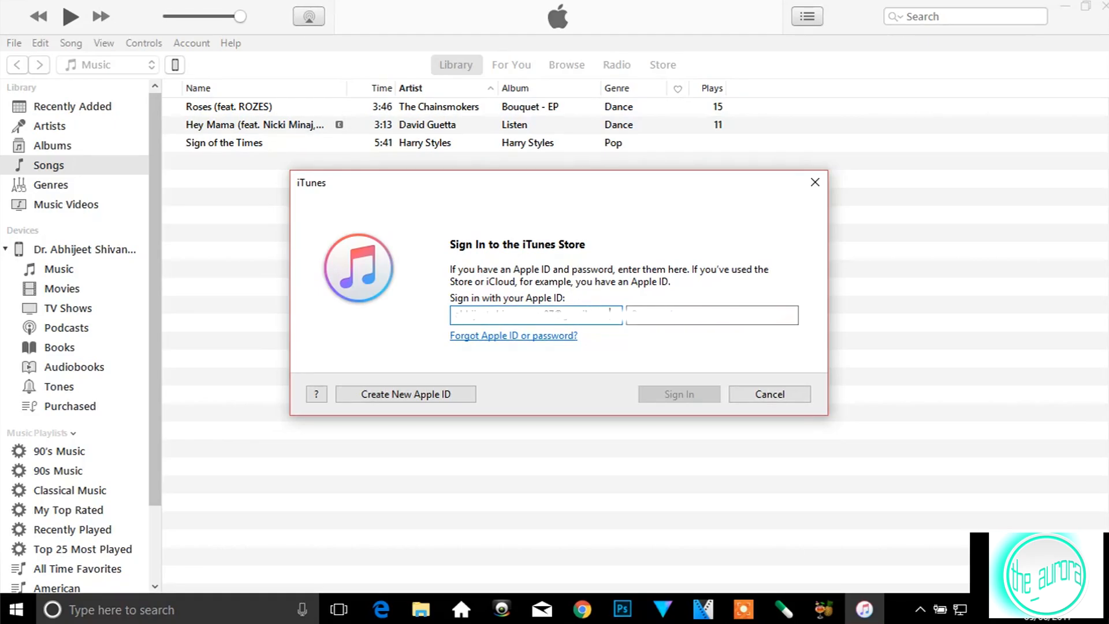
pyautogui.click(712, 314)
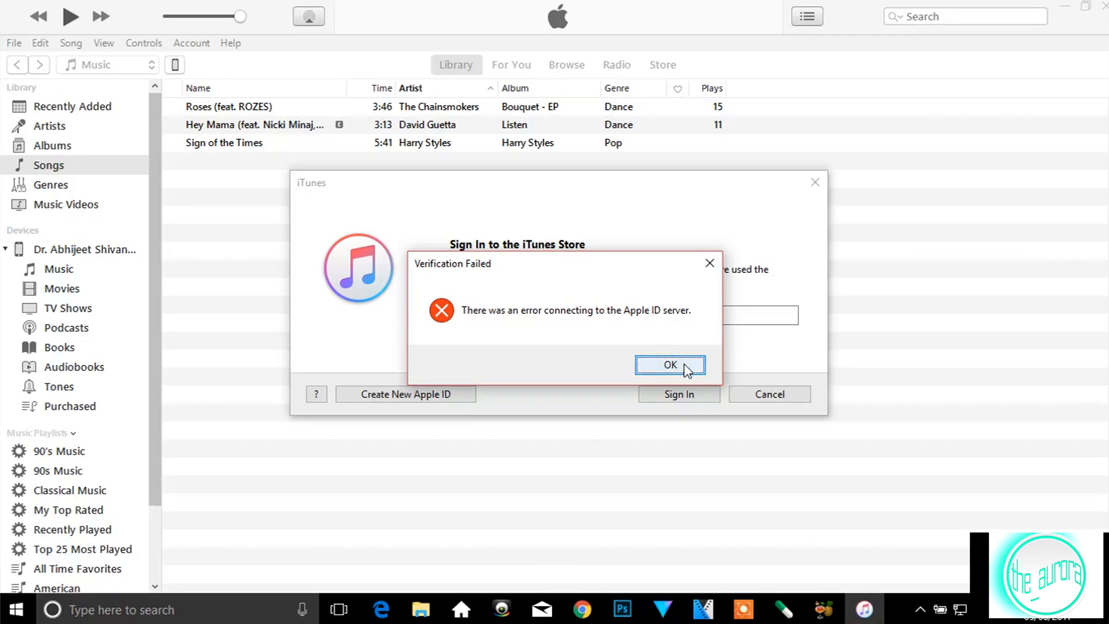
pyautogui.click(669, 364)
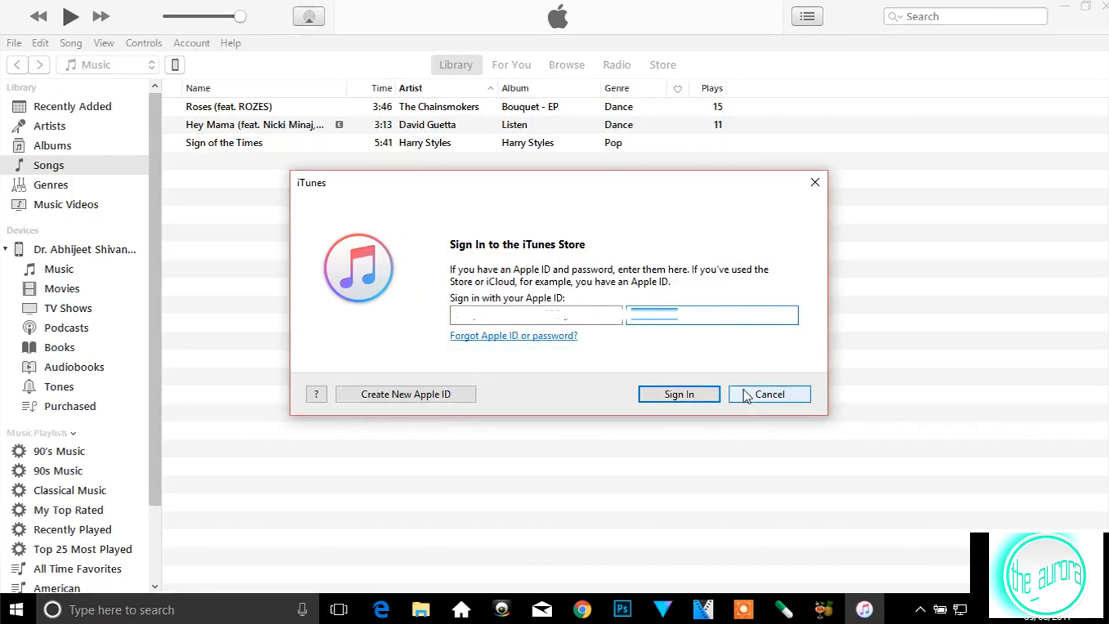
# - Cancel the sign-in and find Command Prompt in Start search to run it as administrator
pyautogui.click(768, 394)
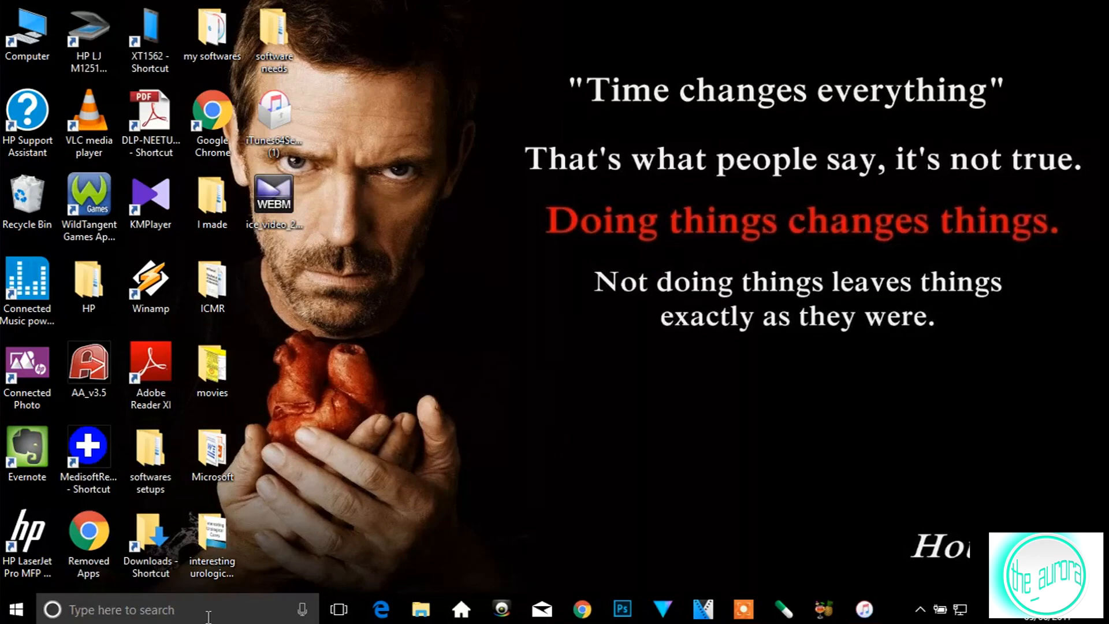
pyautogui.write('command prompt')
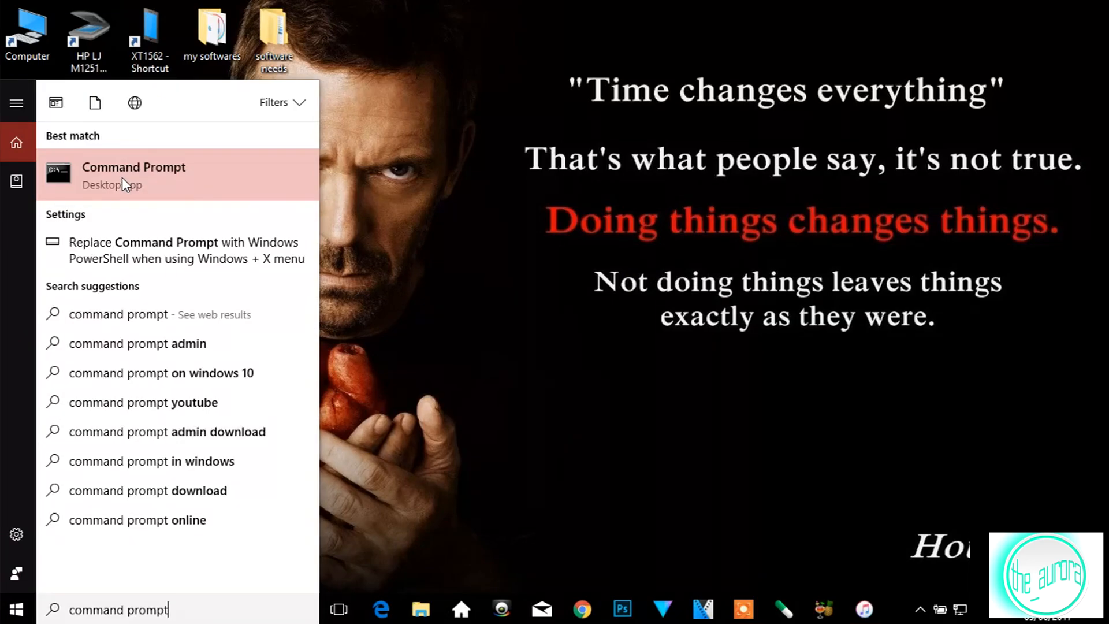
pyautogui.rightClick(134, 174)
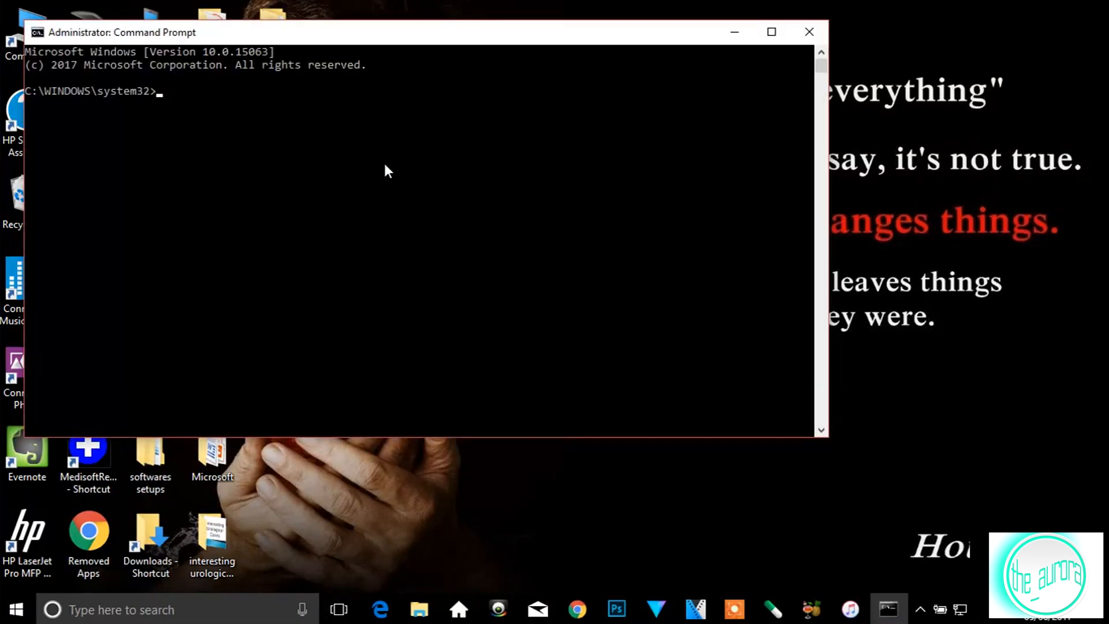
pyautogui.moveTo(326, 149)
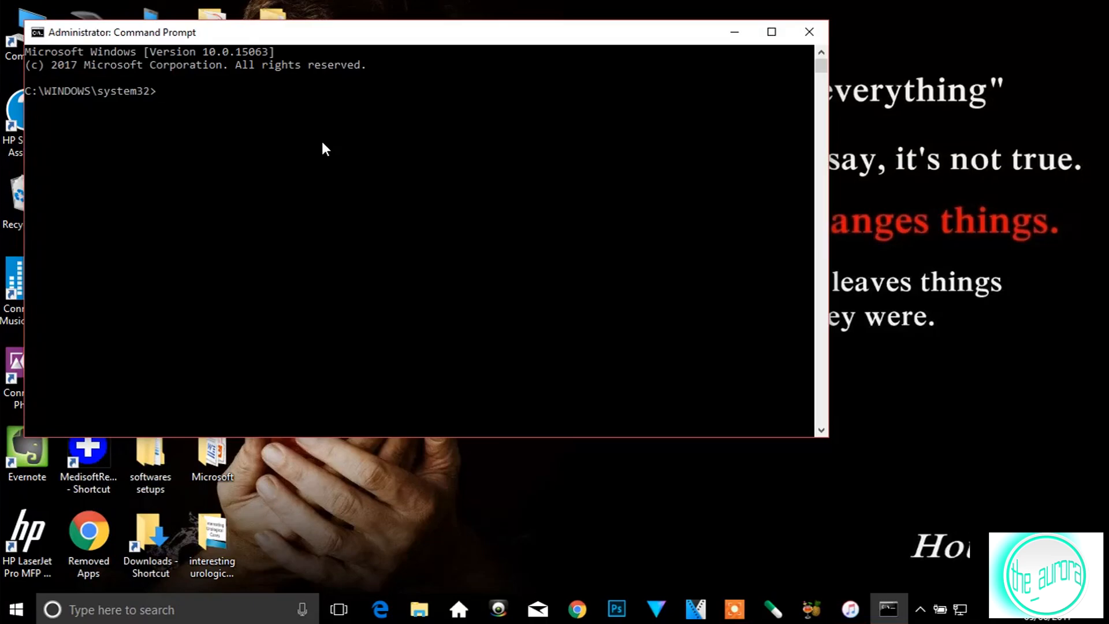
# - Run 'netsh winsock reset' in the administrator Command Prompt
pyautogui.write('netsh')
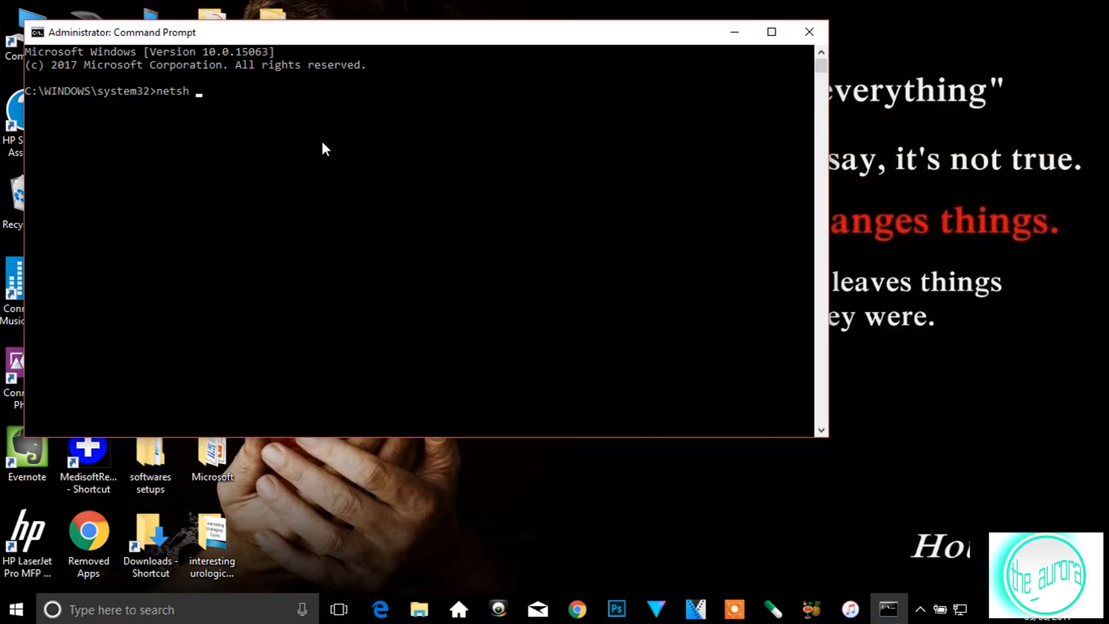
pyautogui.write('w')
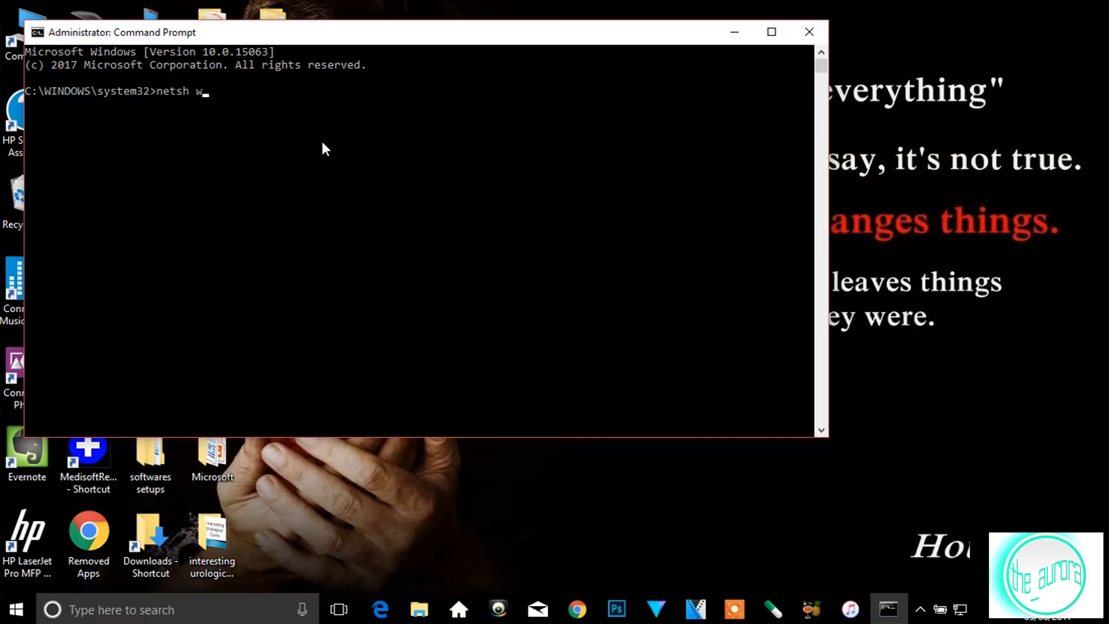
pyautogui.write('inso')
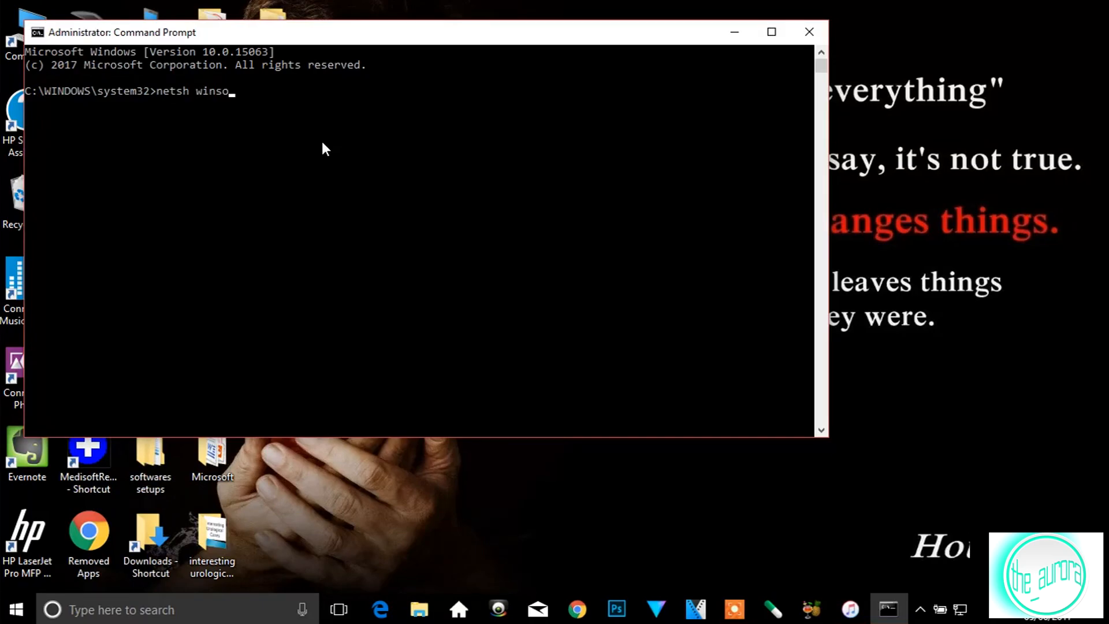
pyautogui.write('ck')
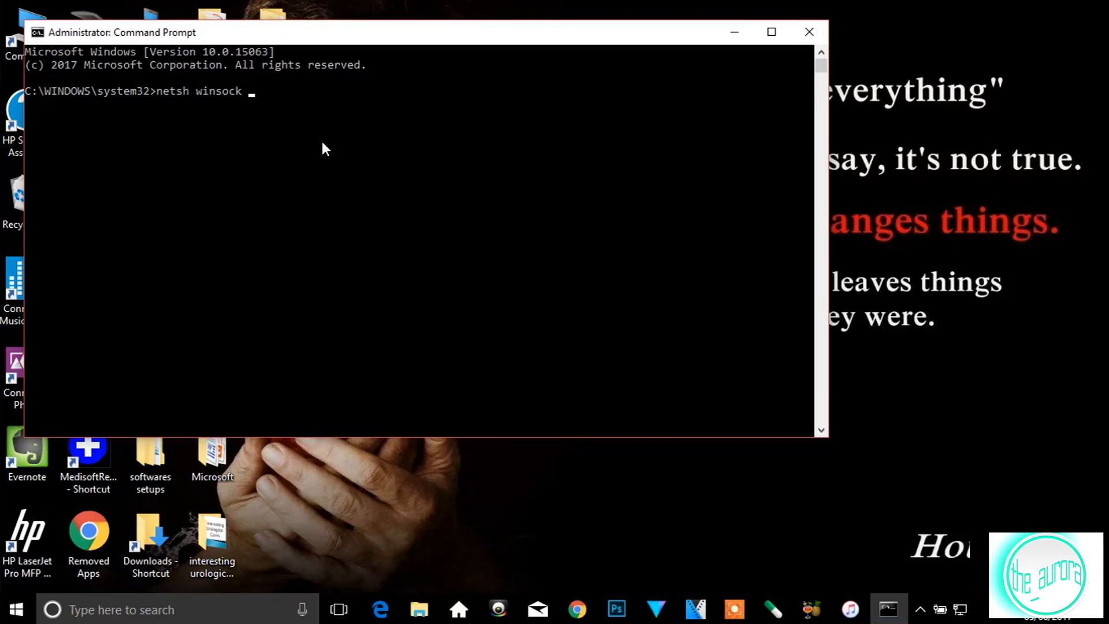
pyautogui.write('res')
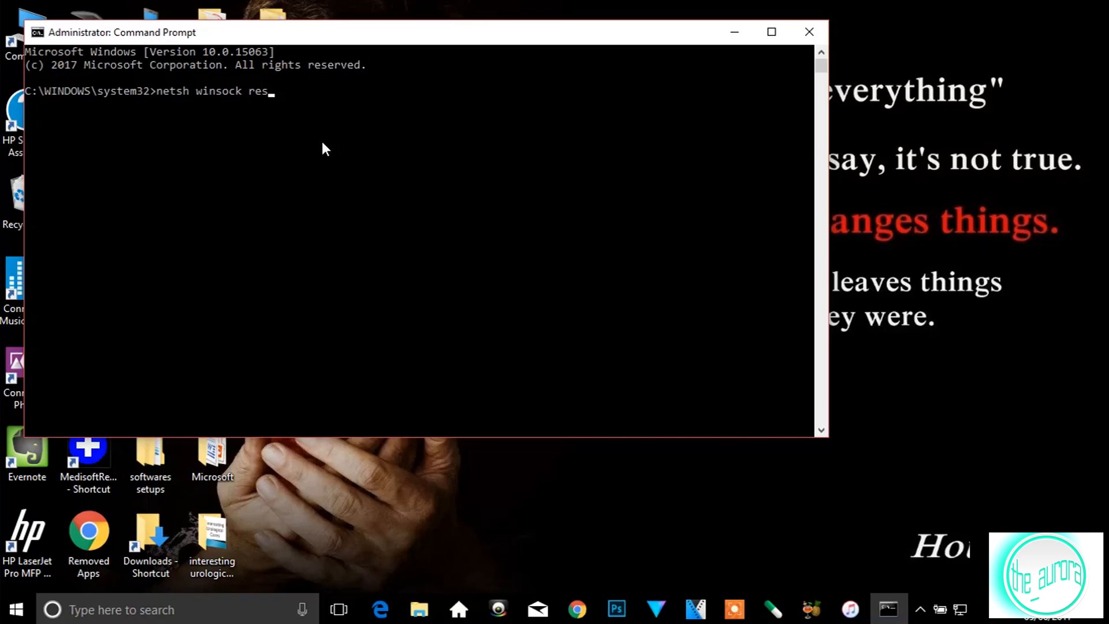
pyautogui.write('et')
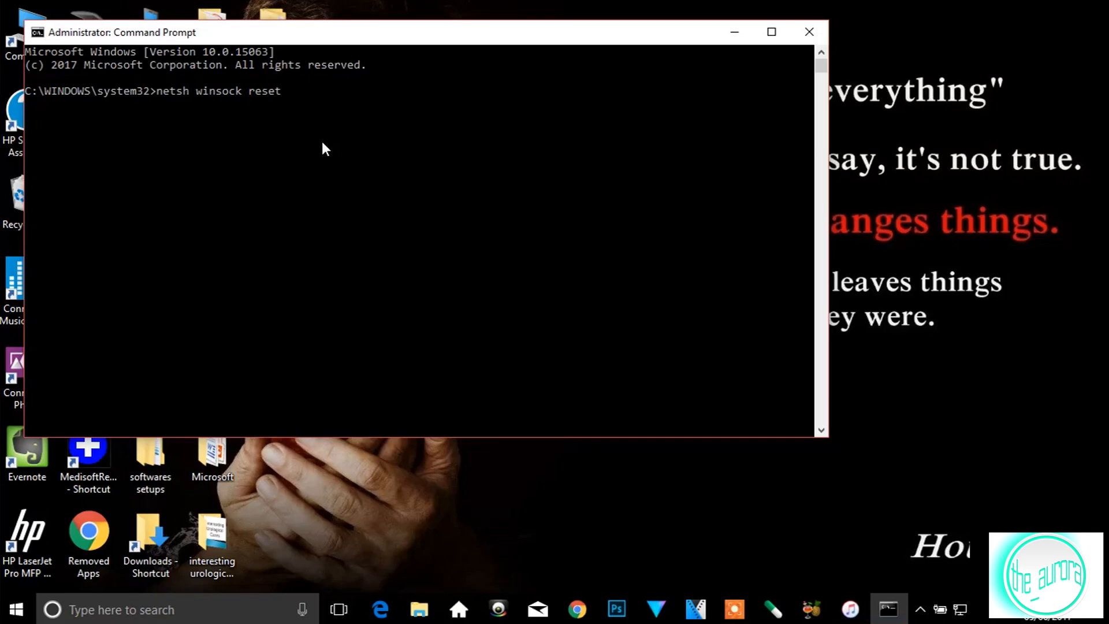
pyautogui.press('enter')
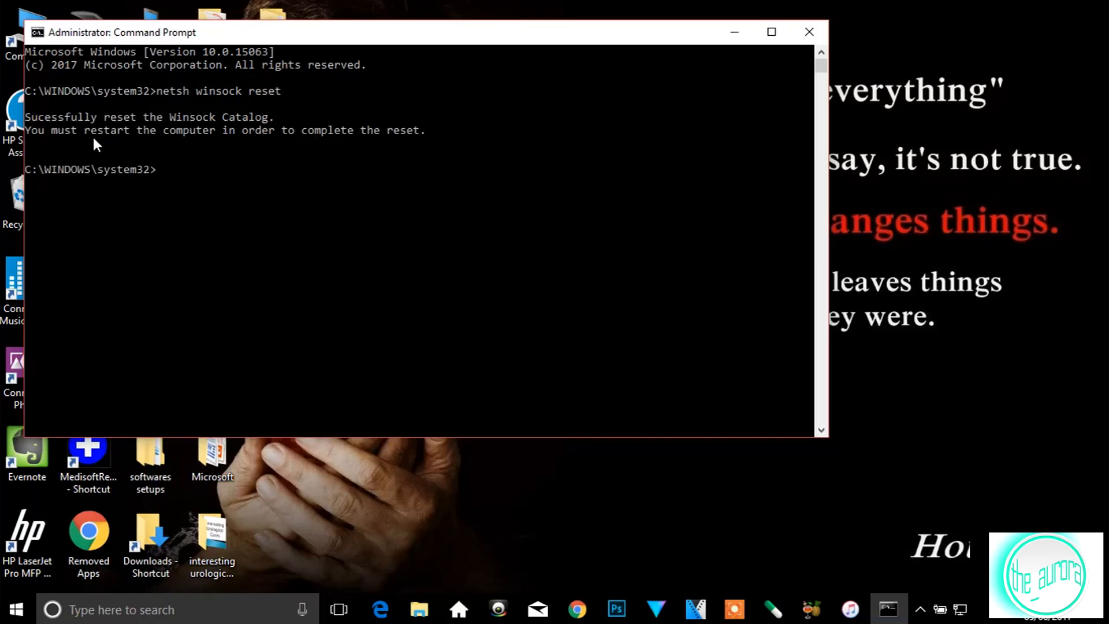
pyautogui.moveTo(243, 132)
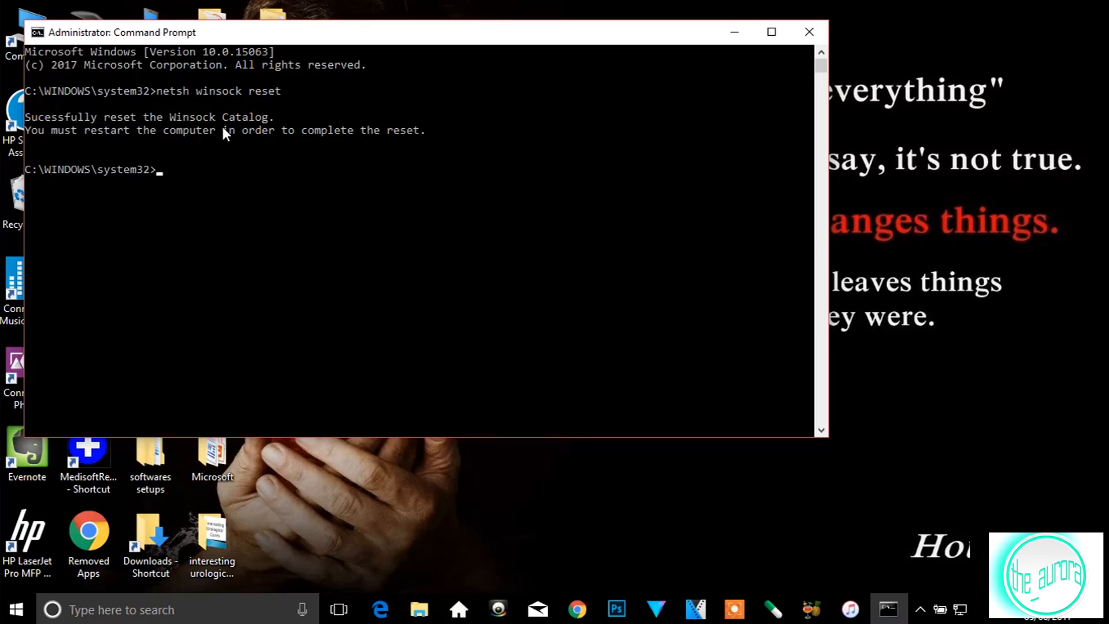
pyautogui.moveTo(496, 126)
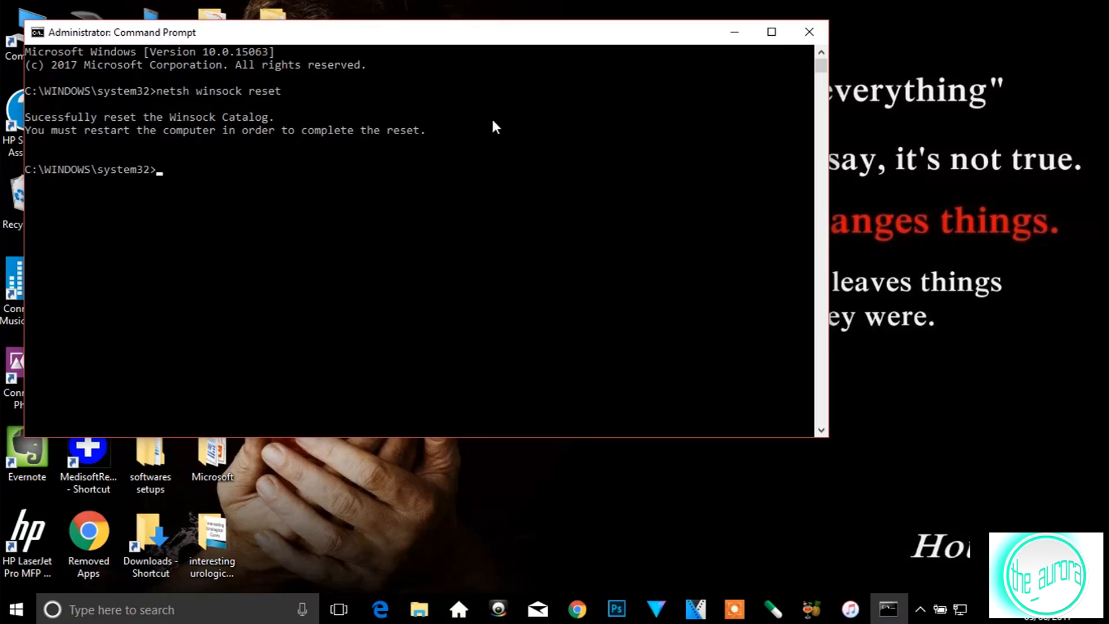
pyautogui.moveTo(809, 32)
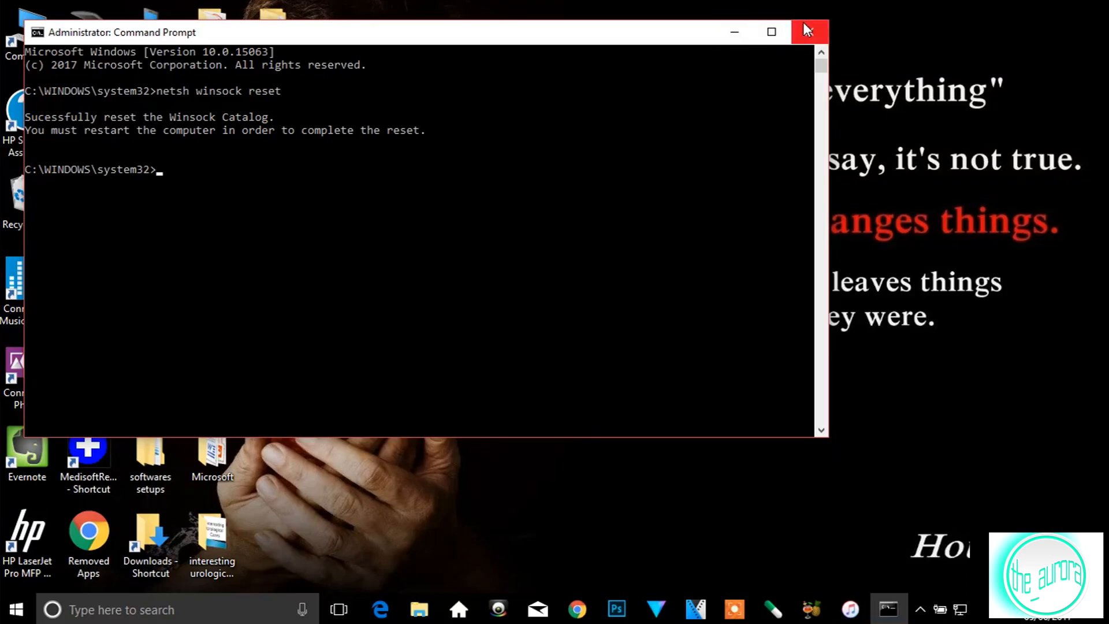
pyautogui.moveTo(807, 32)
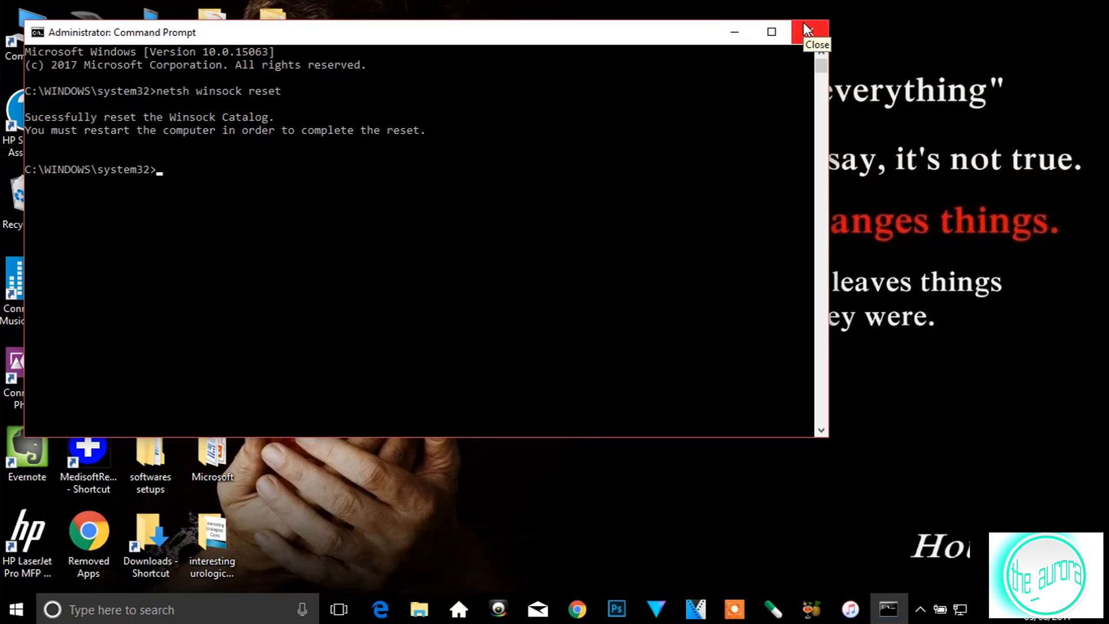
# - Close Command Prompt and open the Windows Firewall control panel via Start search
pyautogui.click(809, 33)
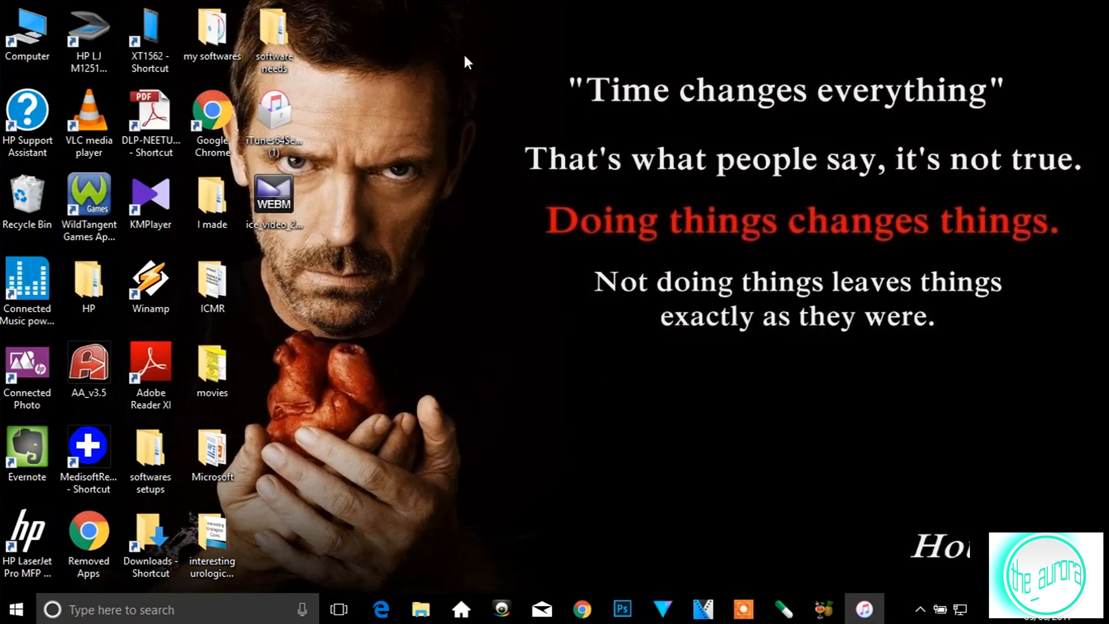
pyautogui.moveTo(464, 90)
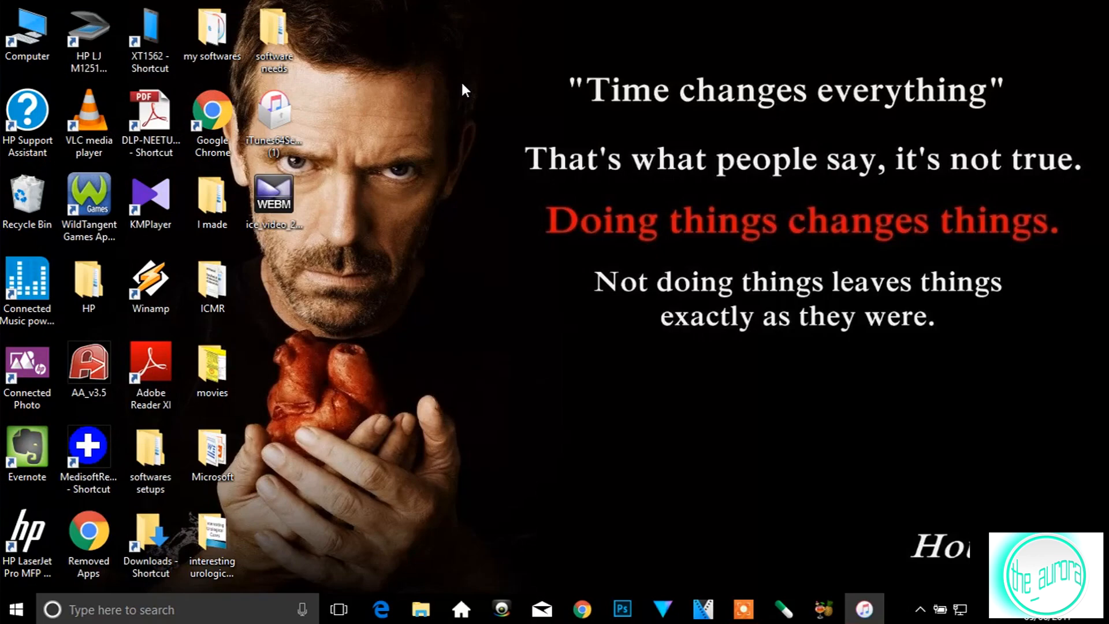
pyautogui.moveTo(544, 103)
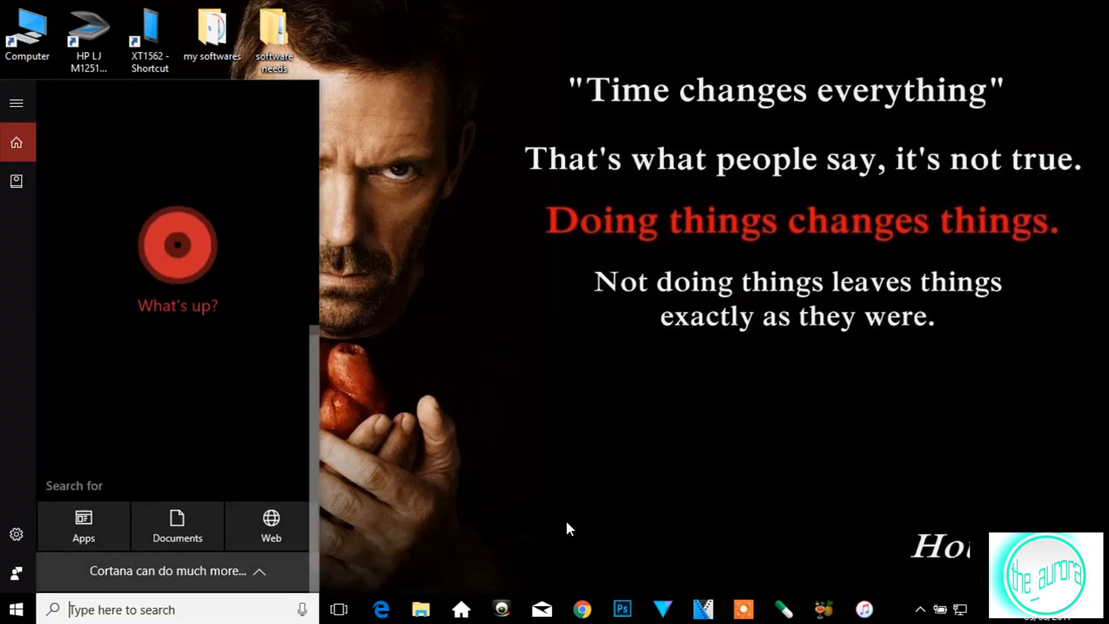
pyautogui.write('firewall')
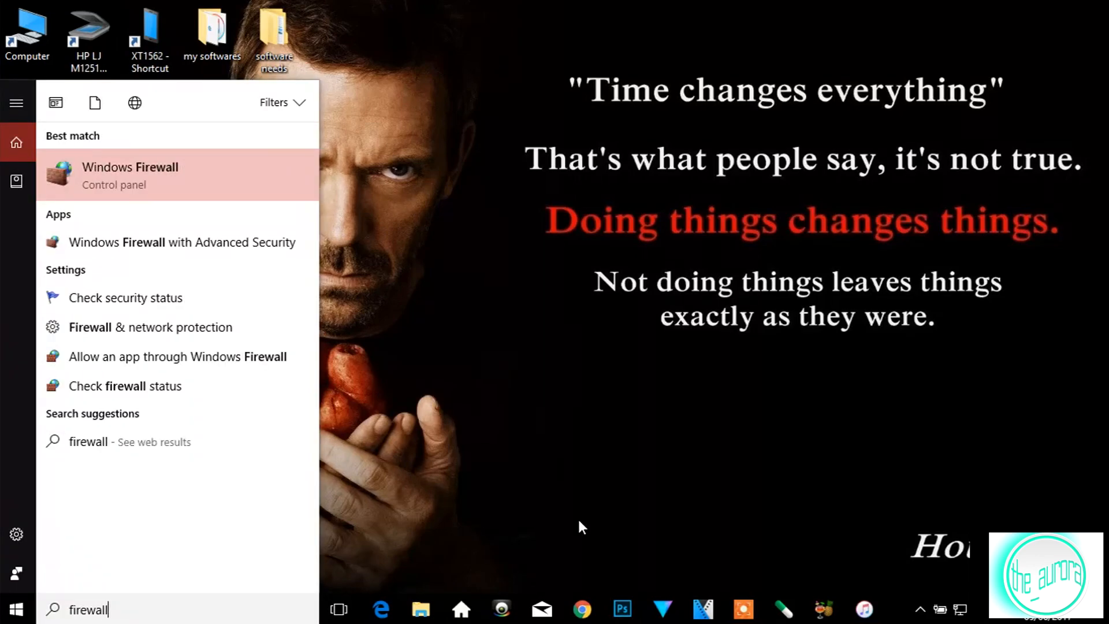
pyautogui.click(130, 174)
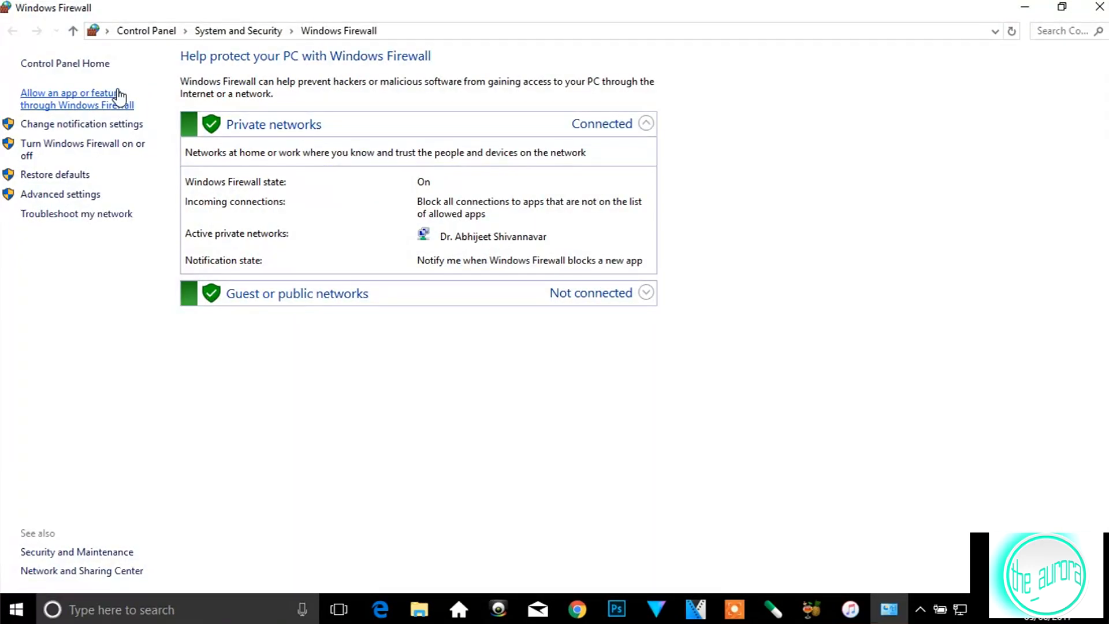
pyautogui.moveTo(67, 121)
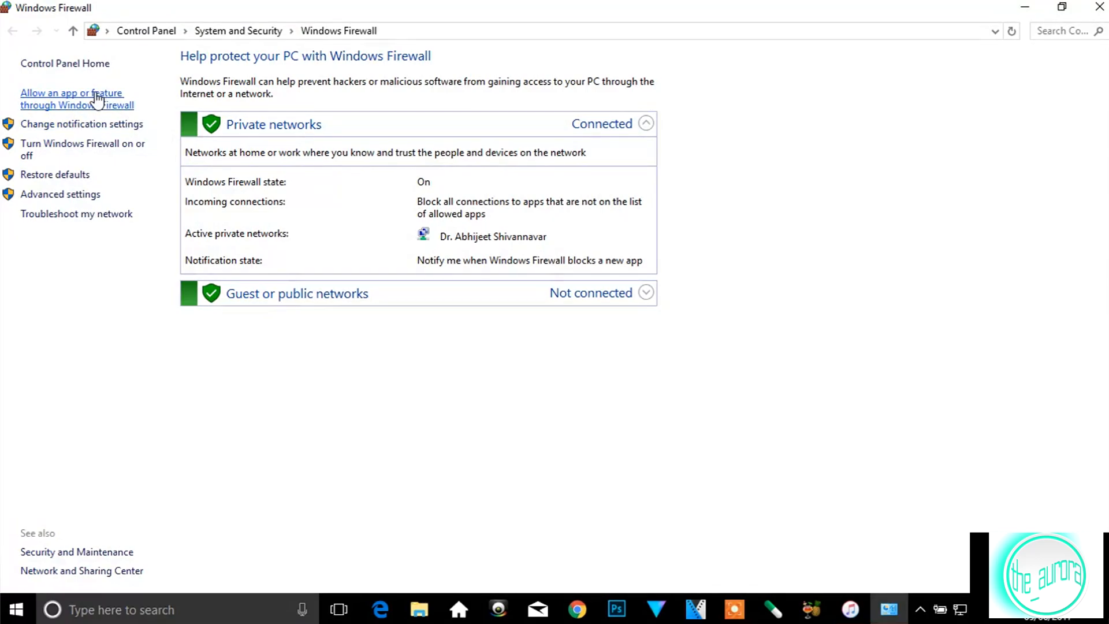
# - Unlock the allowed apps list and allow Bonjour Service on private networks only
pyautogui.click(71, 98)
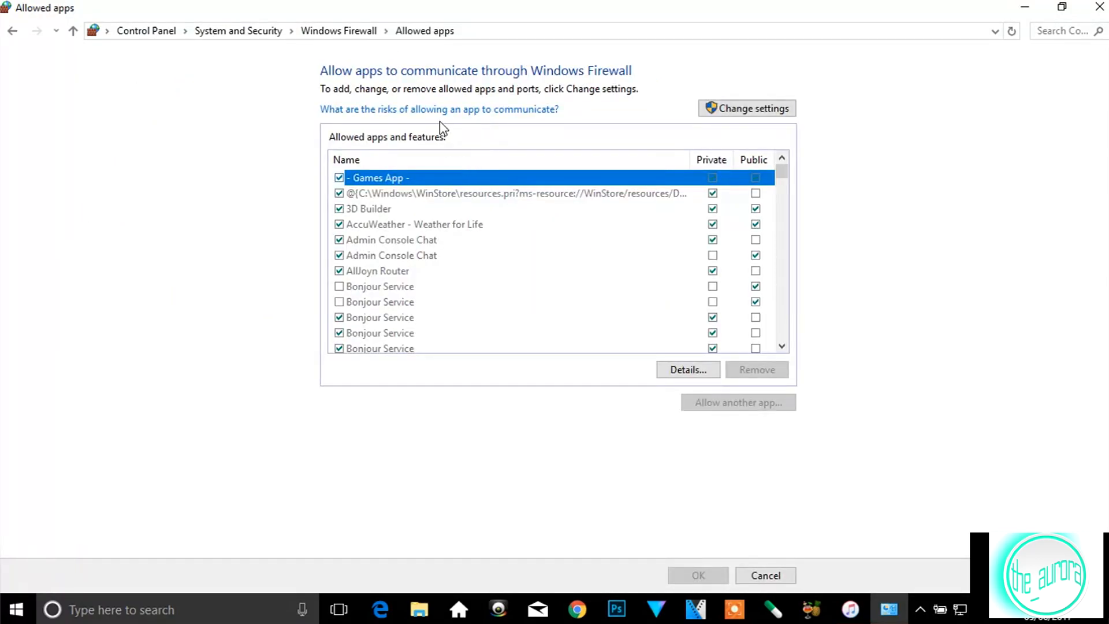
pyautogui.scroll(-3)
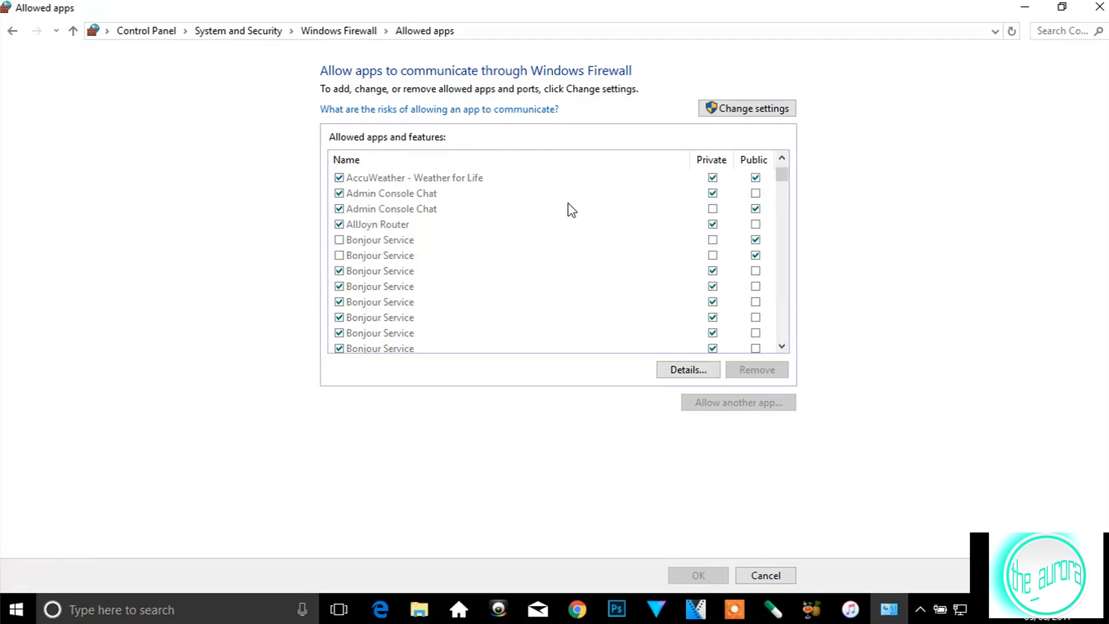
pyautogui.moveTo(700, 175)
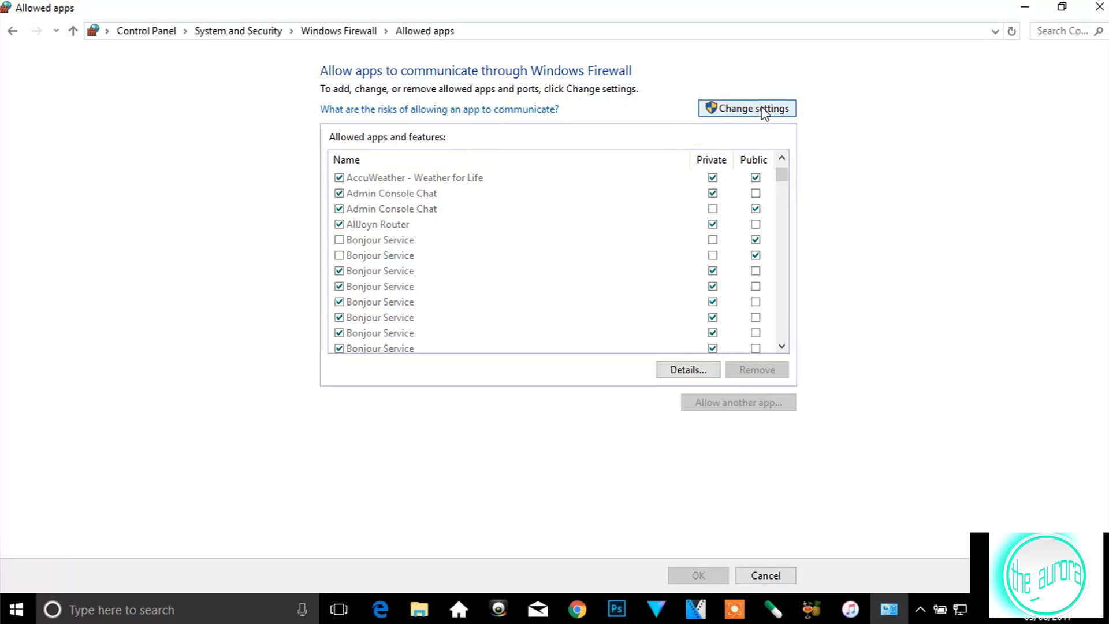
pyautogui.click(745, 108)
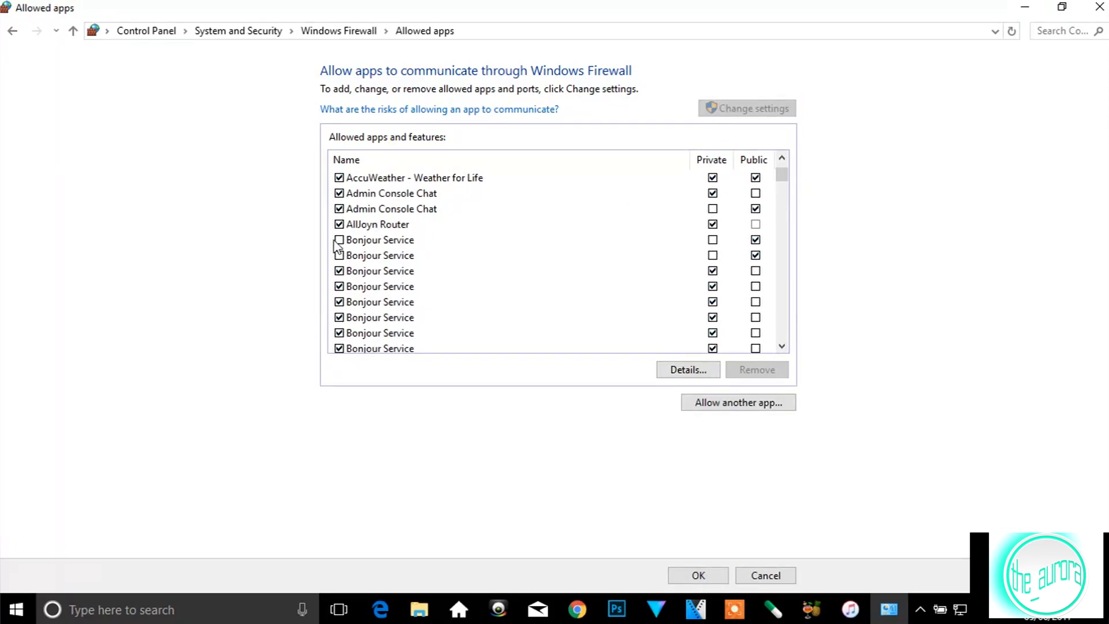
pyautogui.click(380, 256)
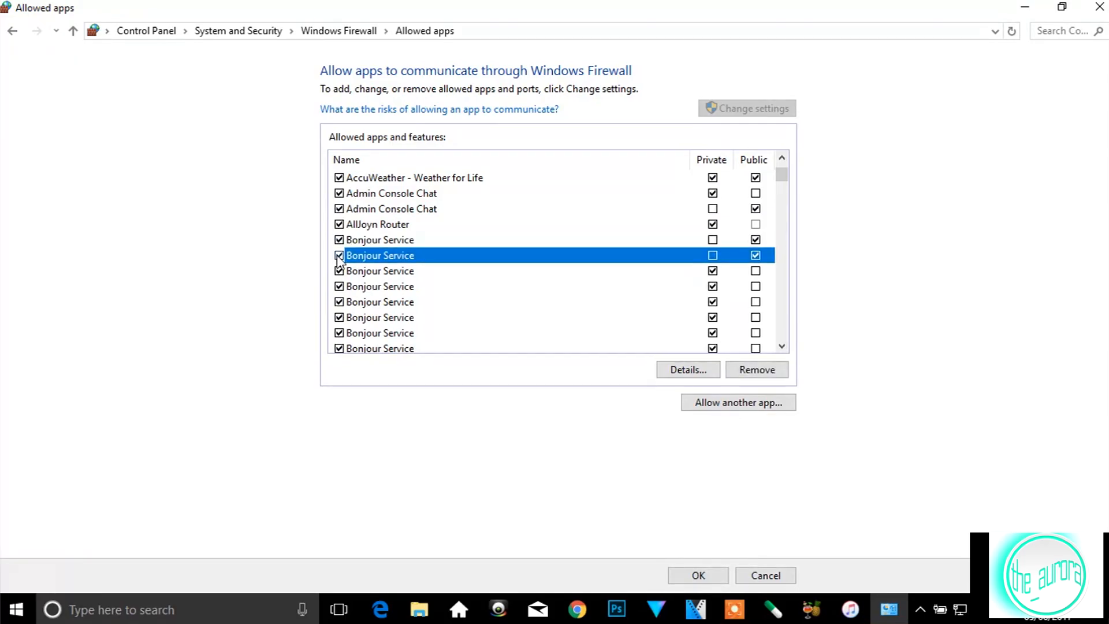
pyautogui.moveTo(405, 288)
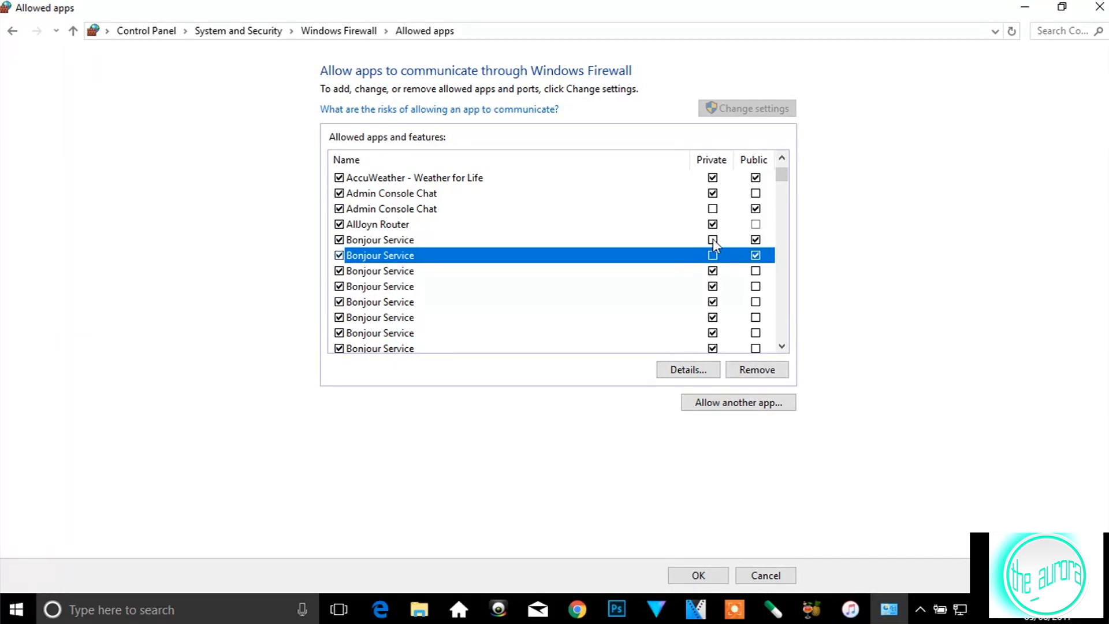
pyautogui.click(713, 255)
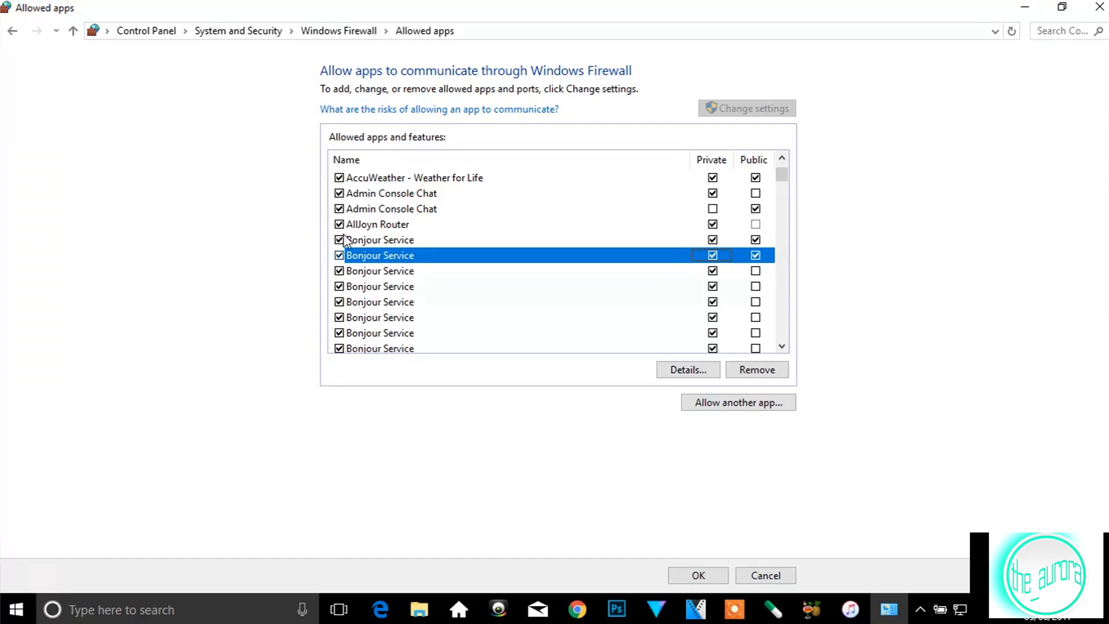
pyautogui.moveTo(340, 251)
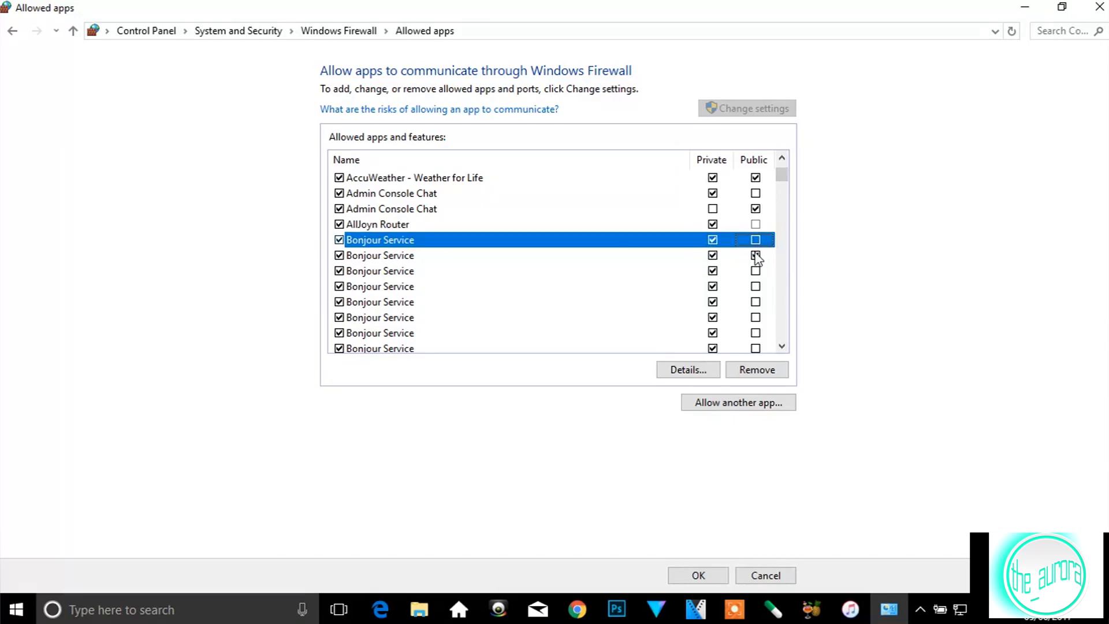
pyautogui.click(380, 255)
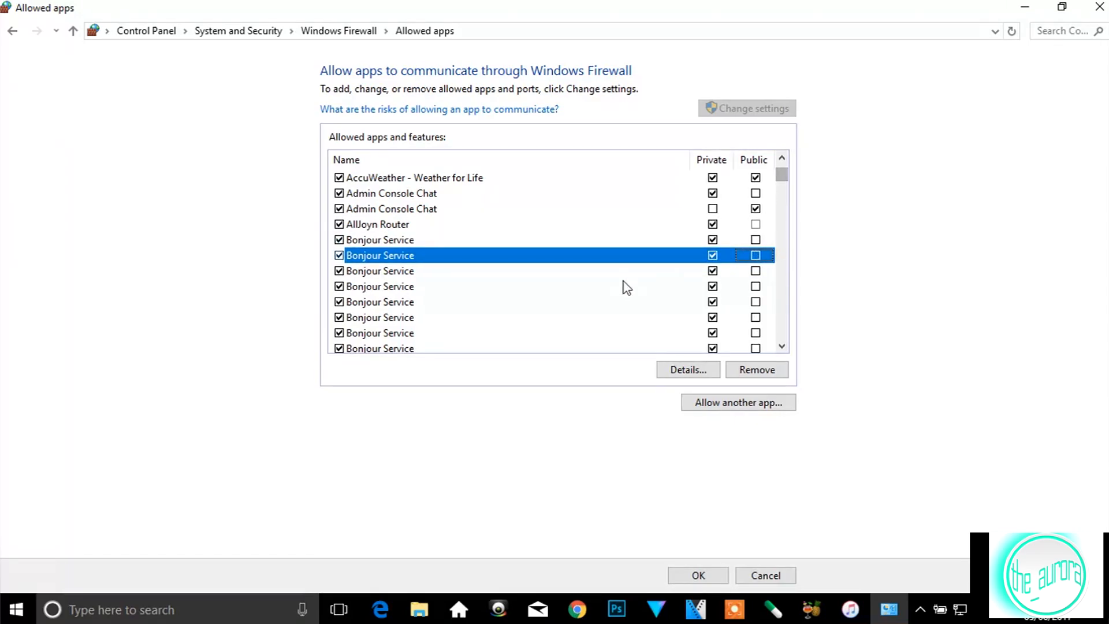
# - Ensure iTunes is allowed through the firewall and save the changes with OK
pyautogui.scroll(-3)
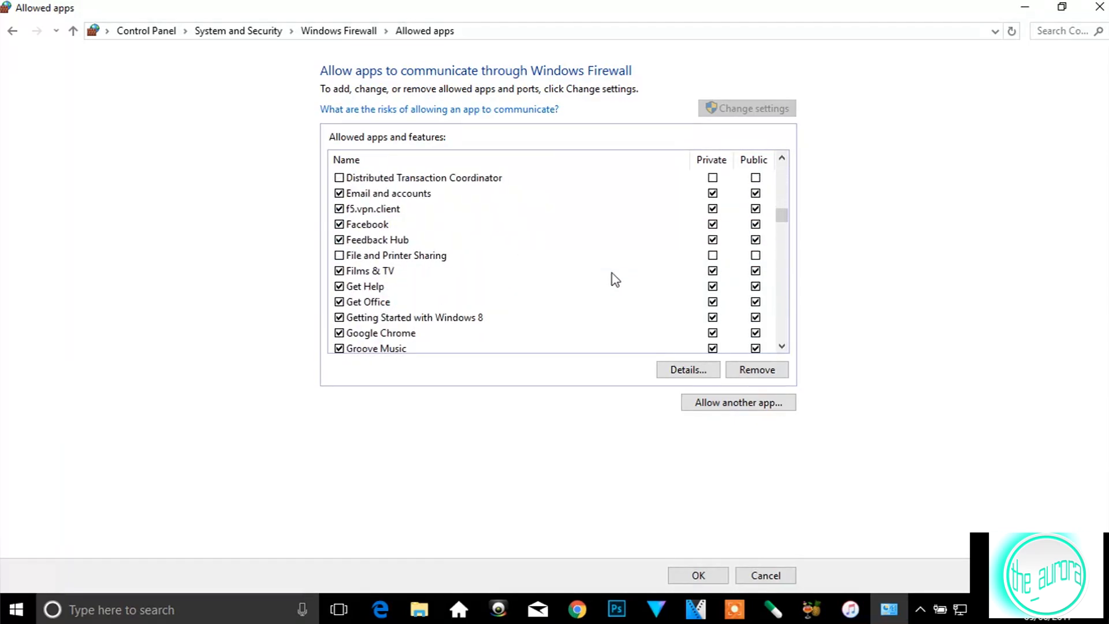
pyautogui.click(361, 270)
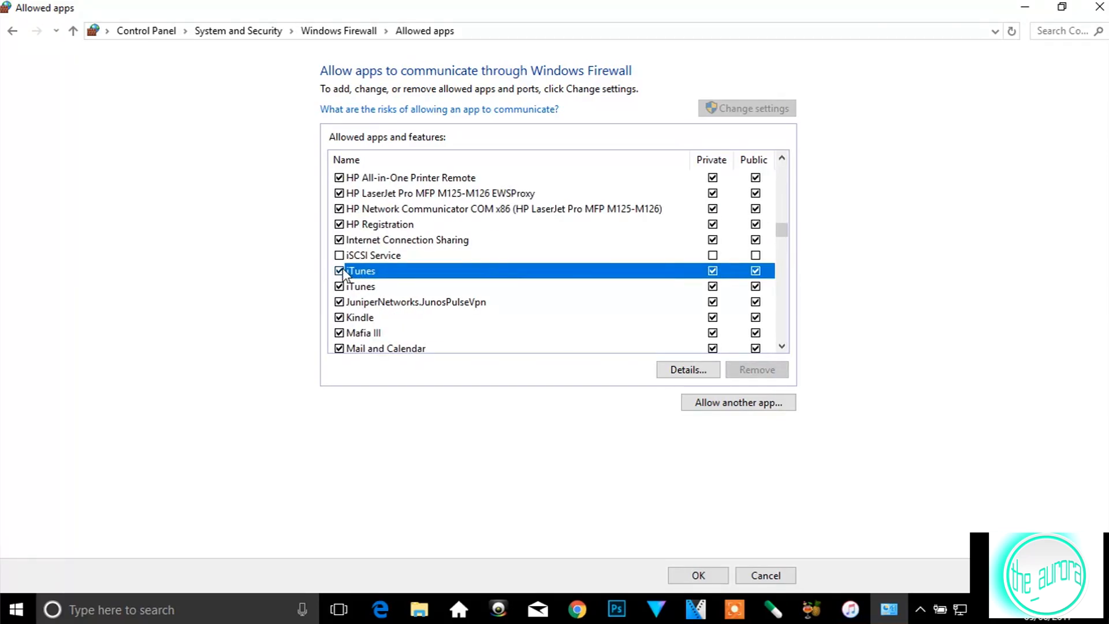
pyautogui.click(339, 270)
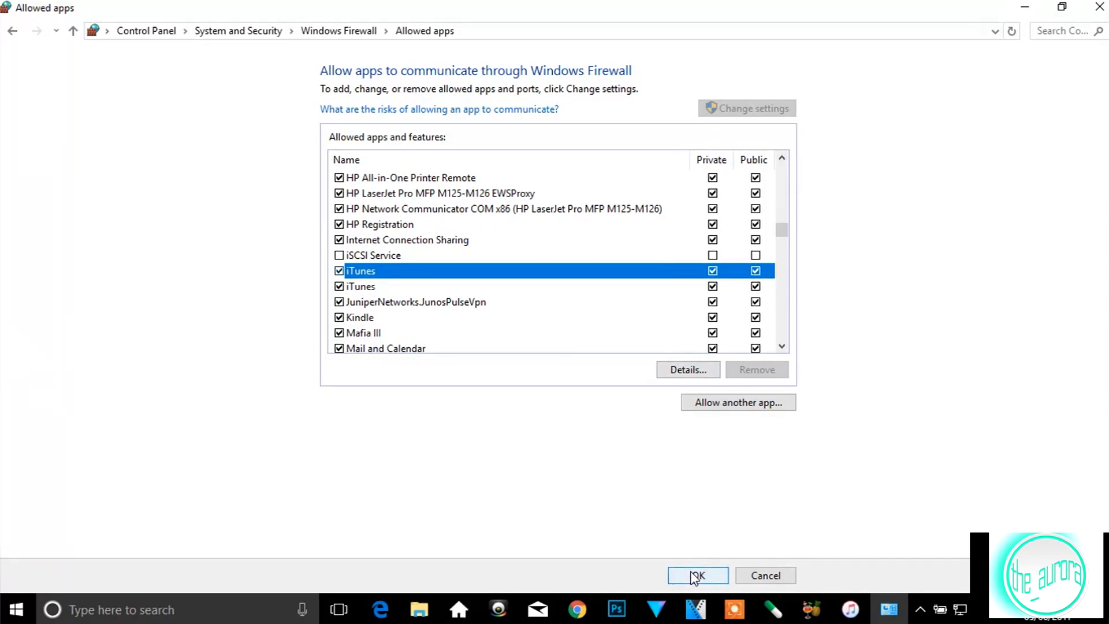
pyautogui.click(697, 575)
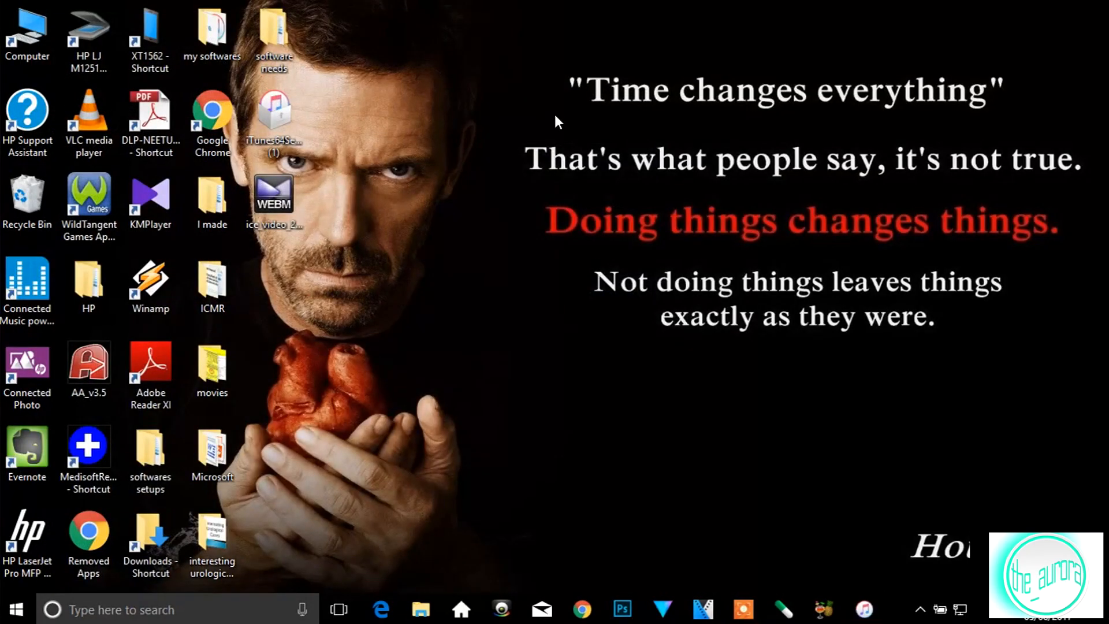
pyautogui.moveTo(509, 108)
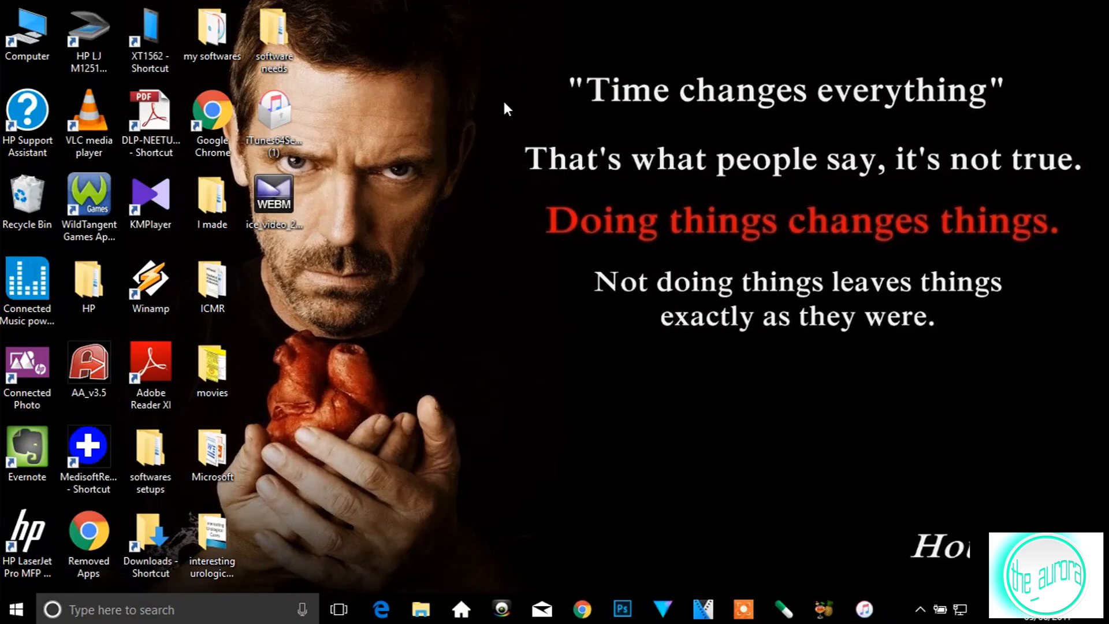
pyautogui.moveTo(528, 114)
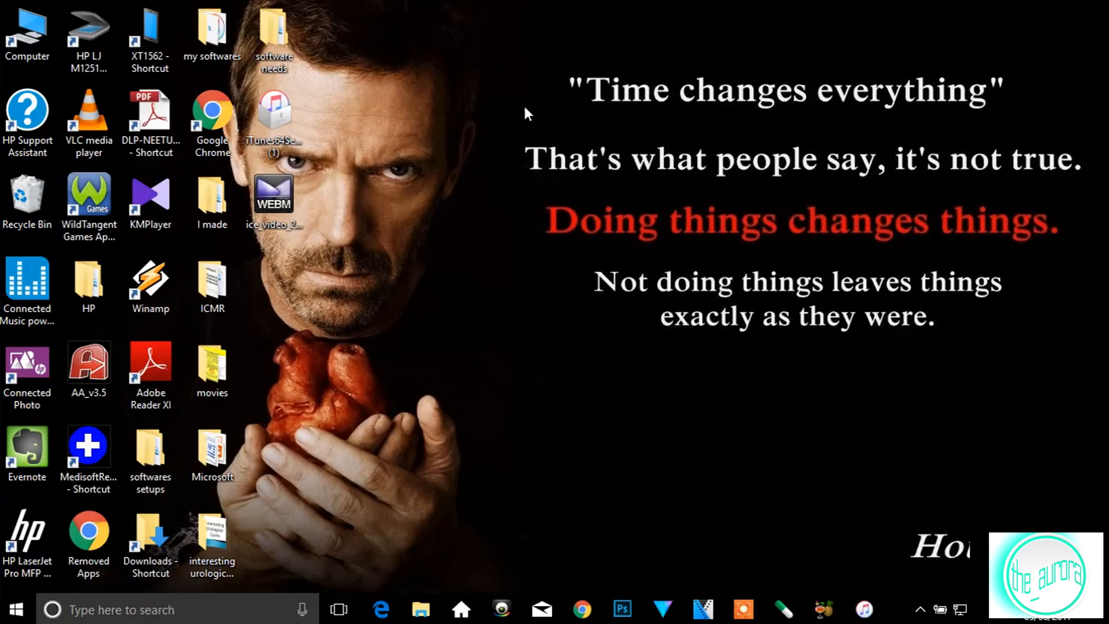
pyautogui.moveTo(760, 205)
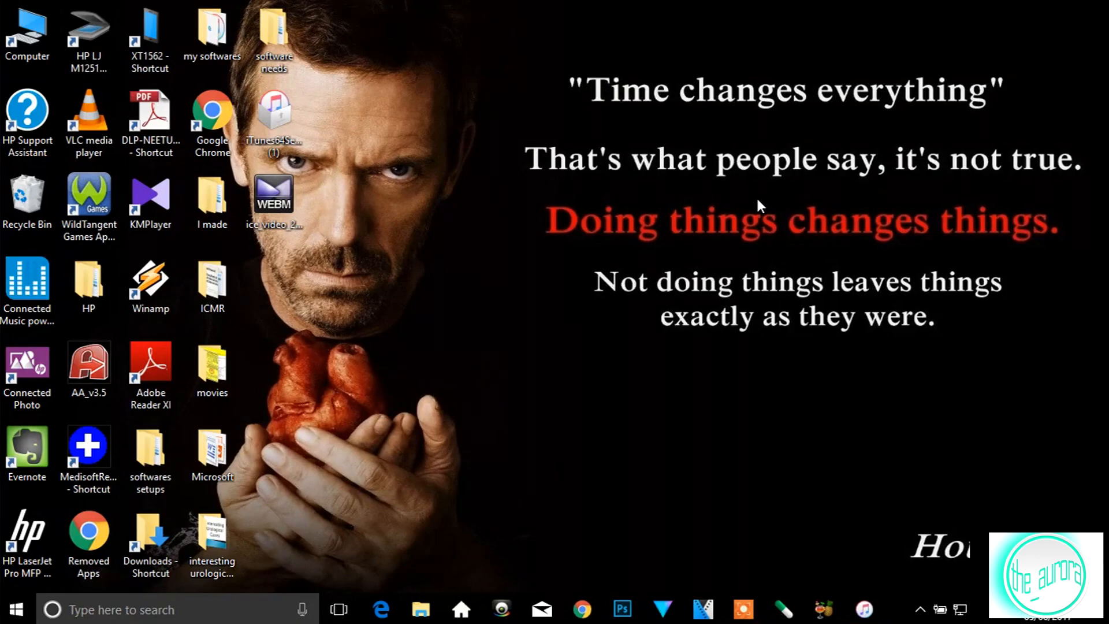
pyautogui.moveTo(926, 600)
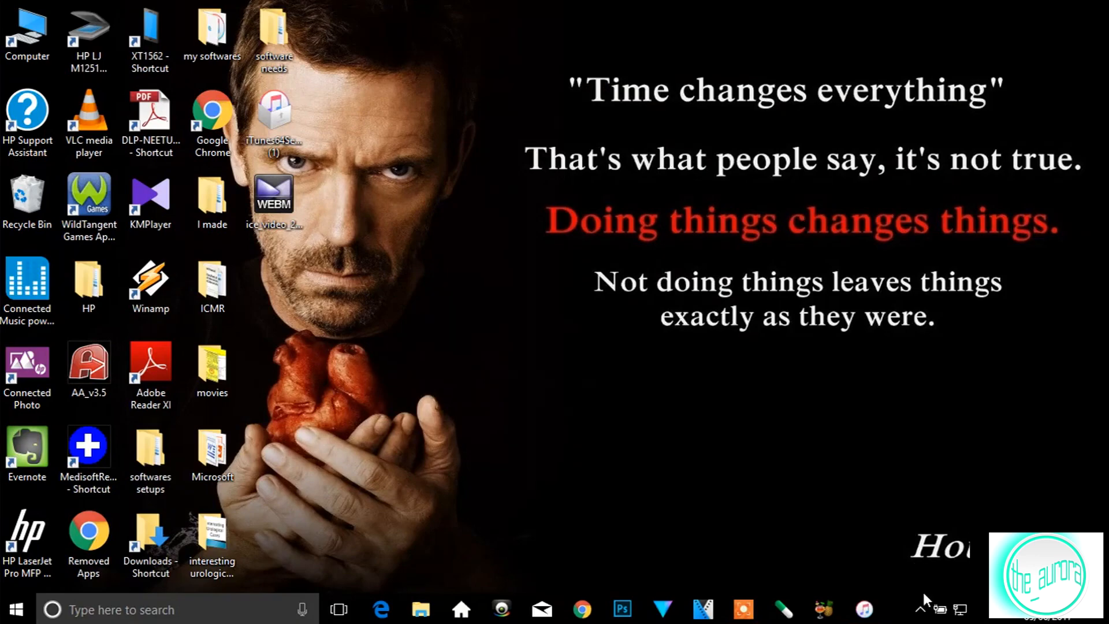
pyautogui.click(918, 609)
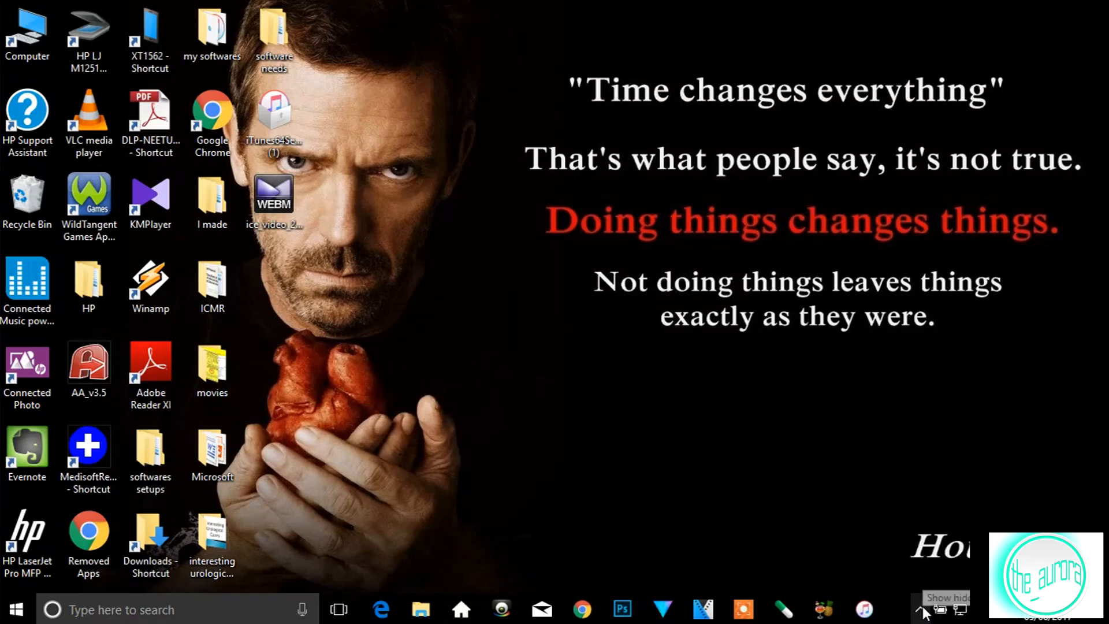
# - Stop the Net Protector NPAV real-time shield from its tray icon
pyautogui.click(922, 609)
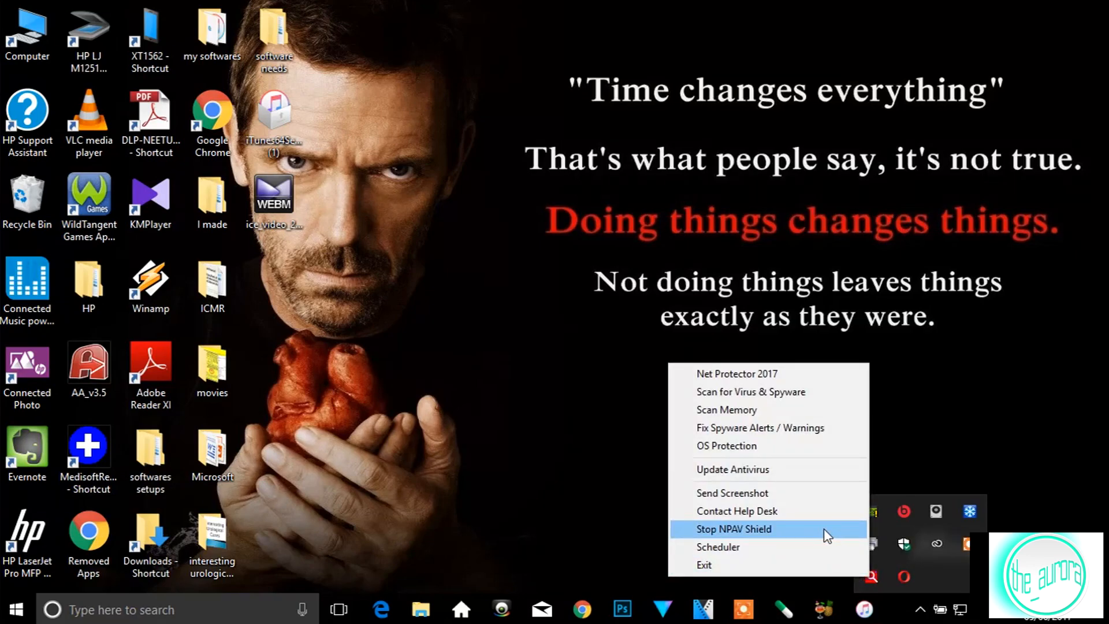
pyautogui.moveTo(718, 530)
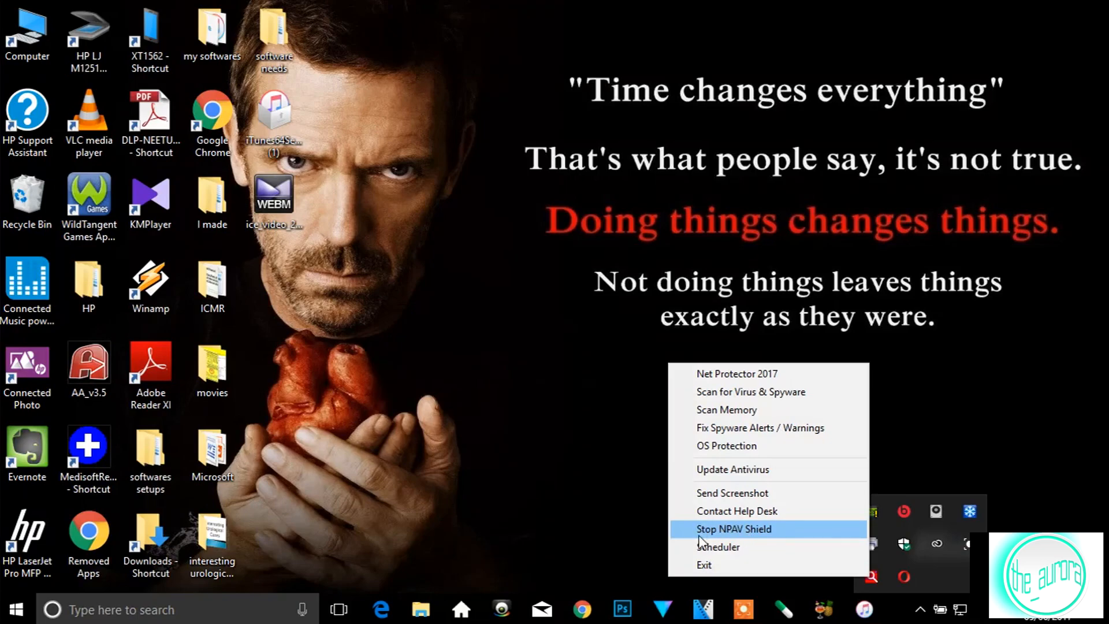
pyautogui.click(734, 528)
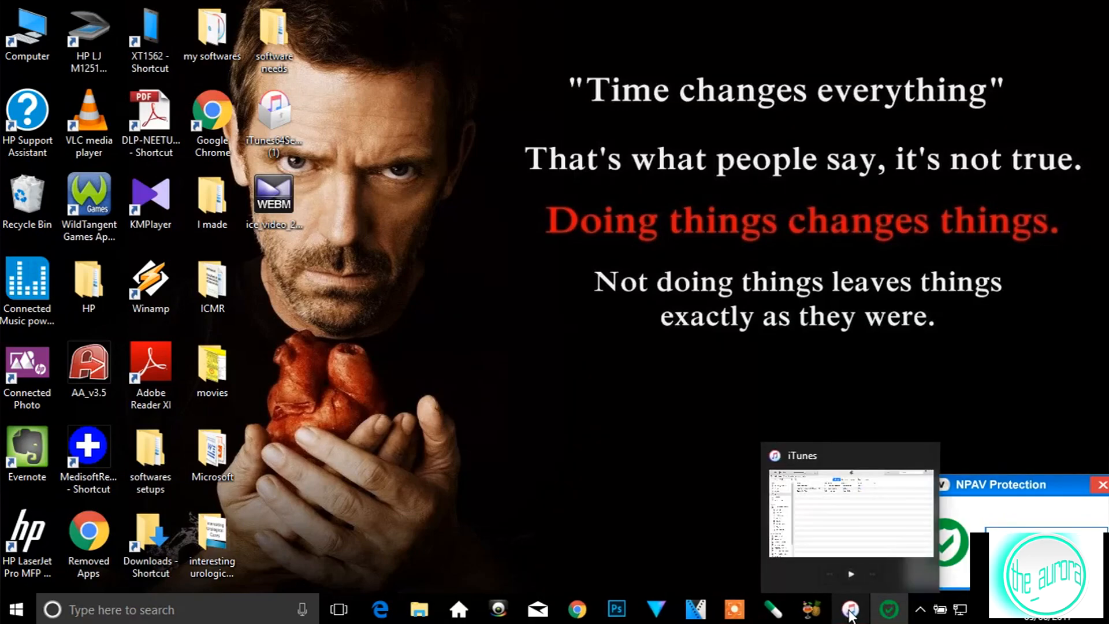
# - Return to iTunes and submit the Apple ID sign-in again, this time without error
pyautogui.click(849, 609)
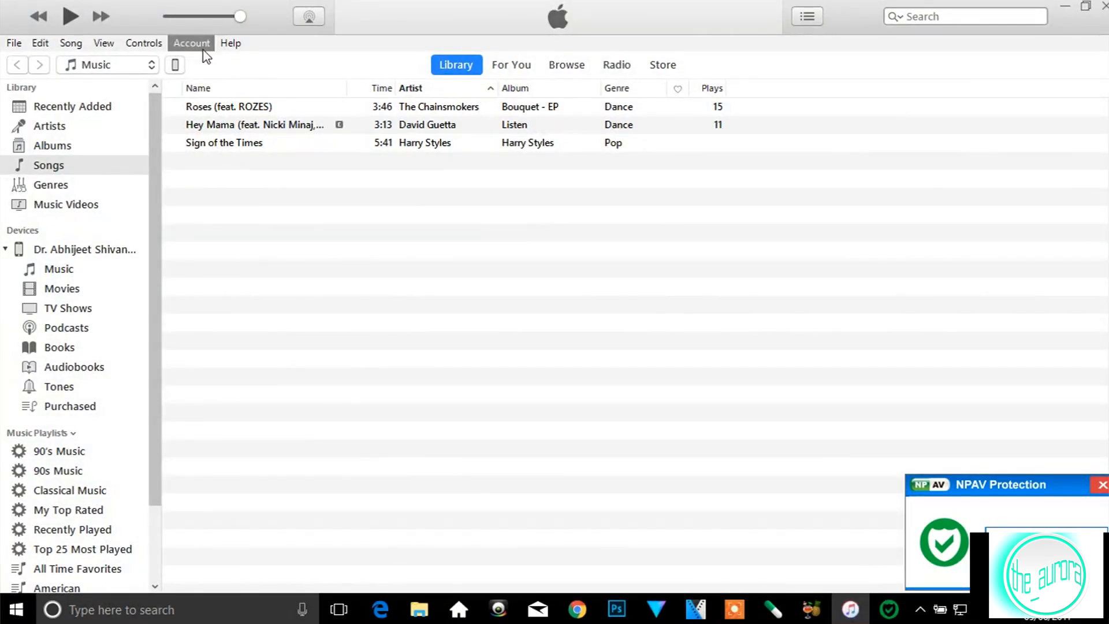
pyautogui.click(191, 43)
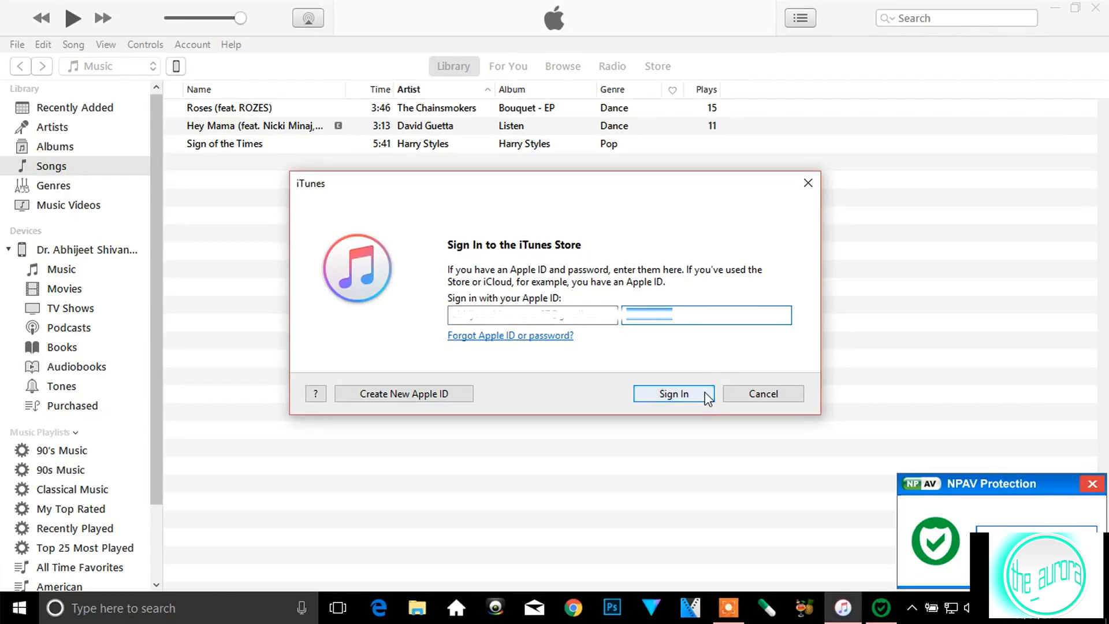
pyautogui.click(674, 393)
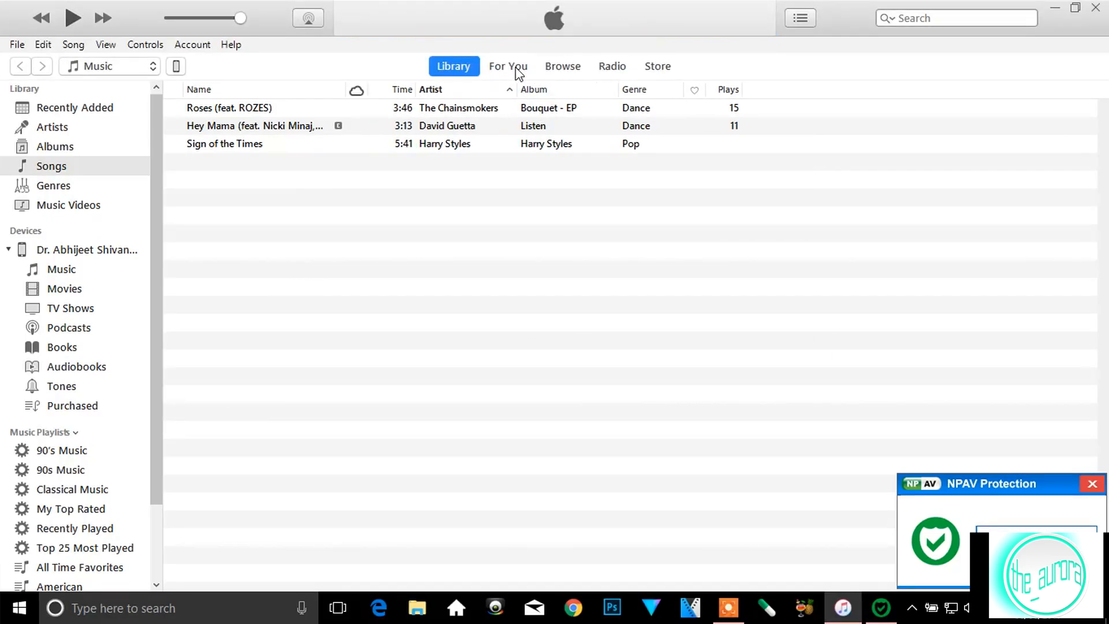
# - Check that For You, Browse, Store and Radio sections load for the signed-in account
pyautogui.click(507, 66)
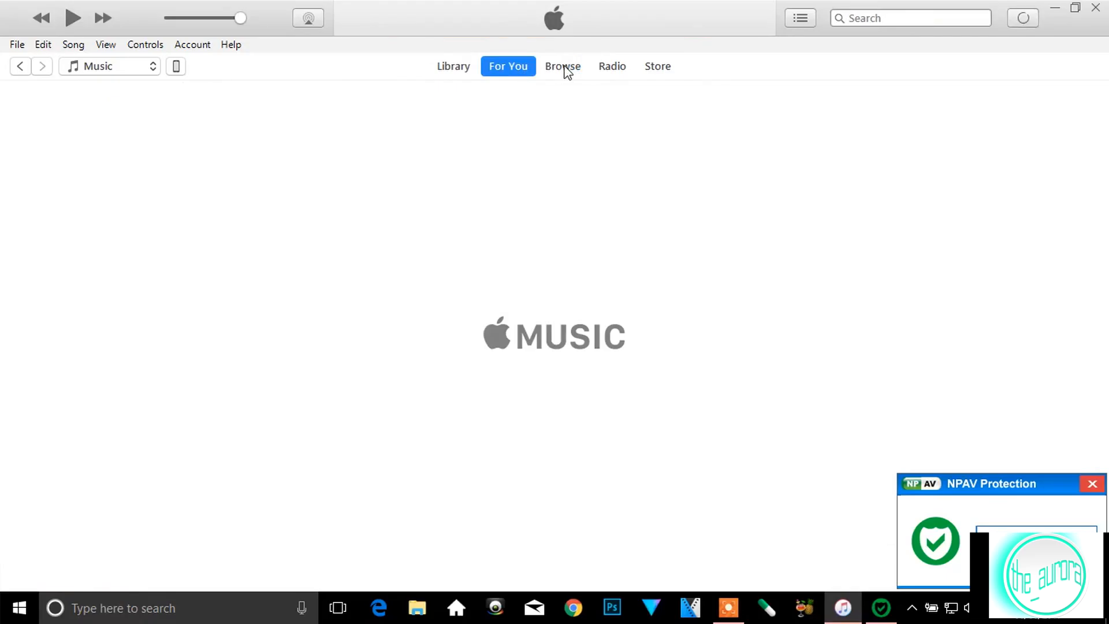
pyautogui.moveTo(562, 71)
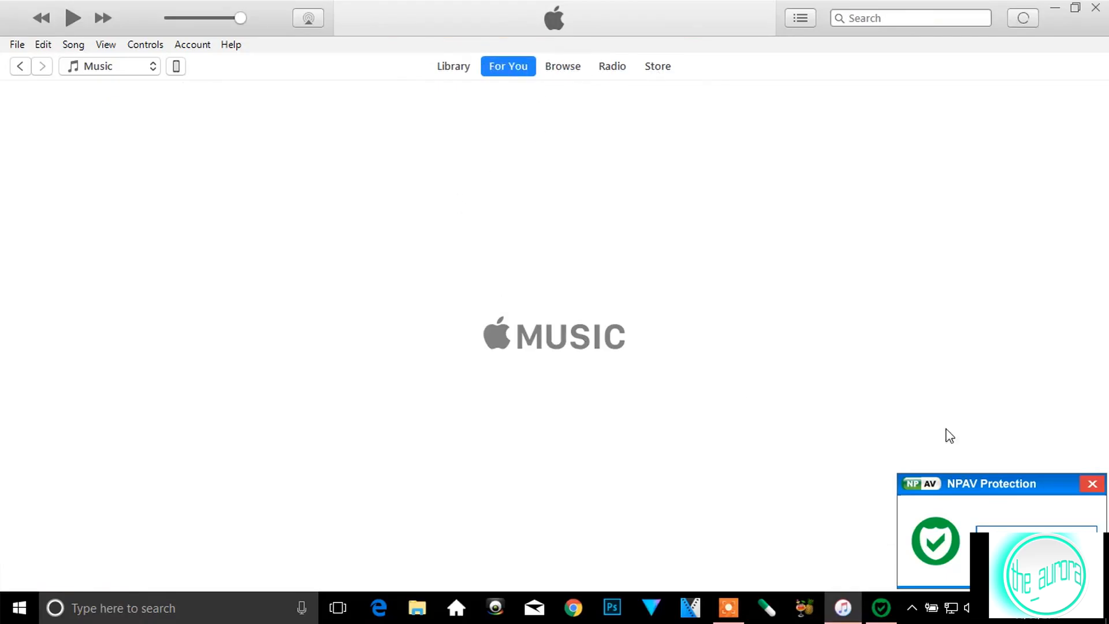
pyautogui.moveTo(531, 74)
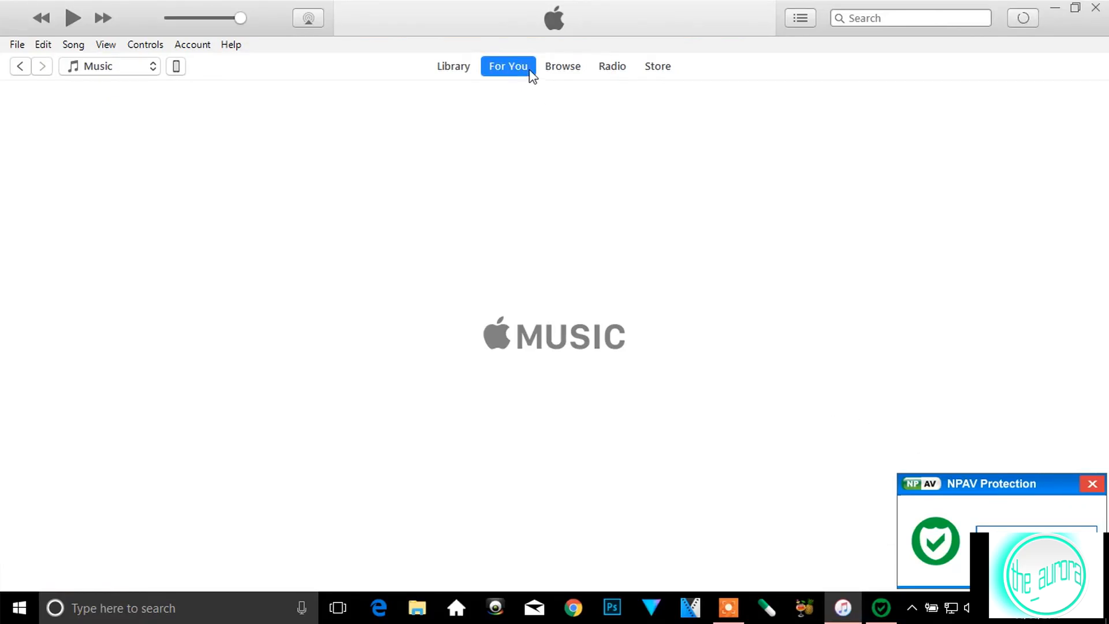
pyautogui.moveTo(566, 70)
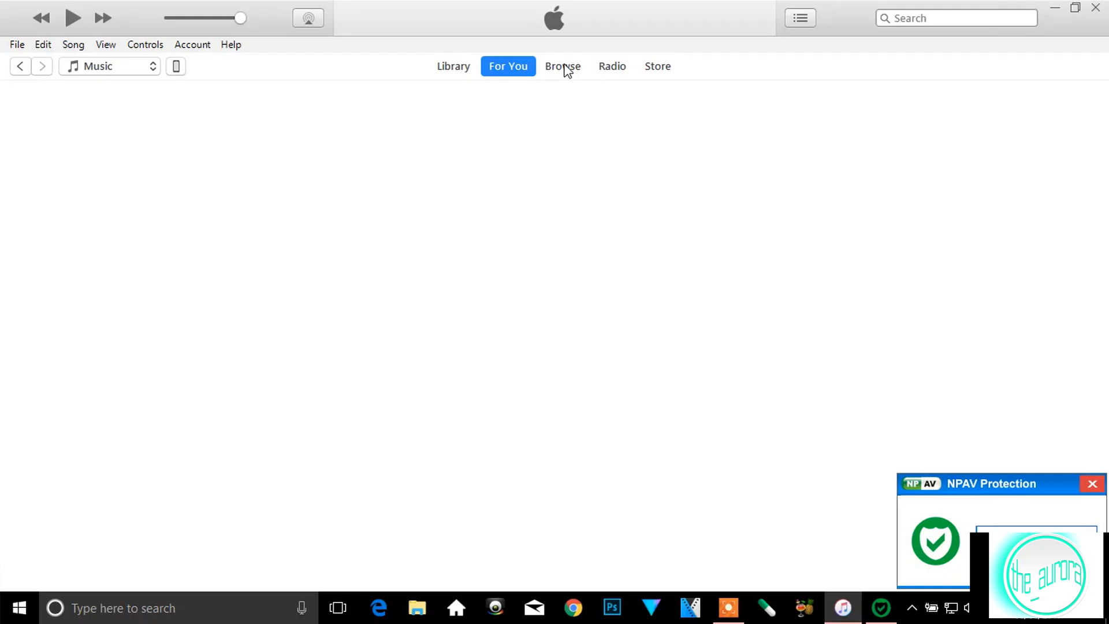
pyautogui.click(1023, 17)
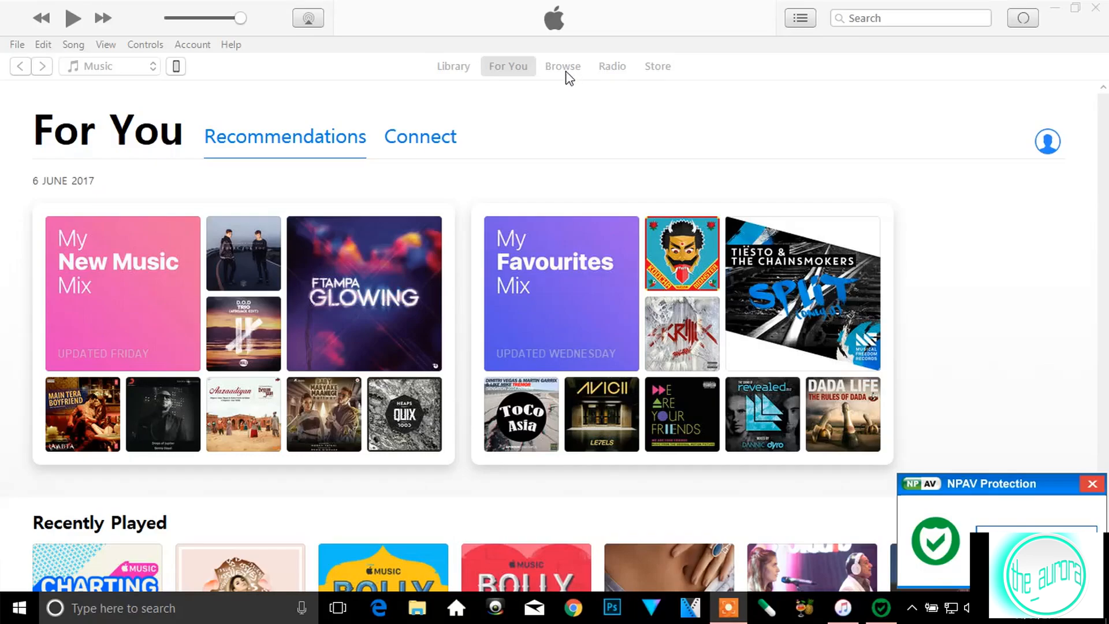
pyautogui.click(563, 66)
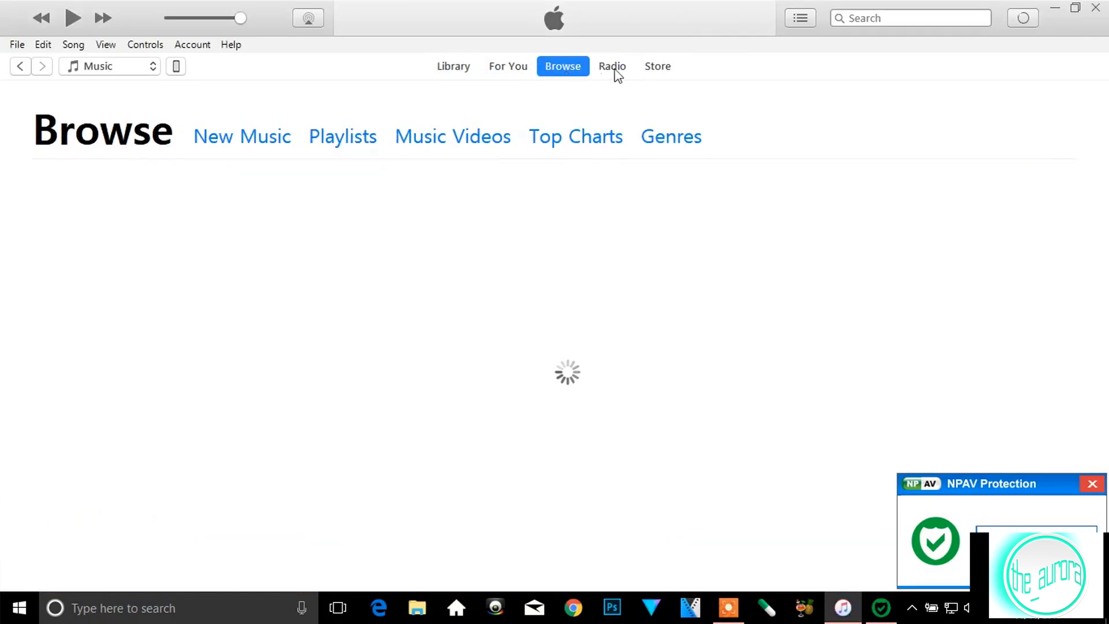
pyautogui.moveTo(540, 79)
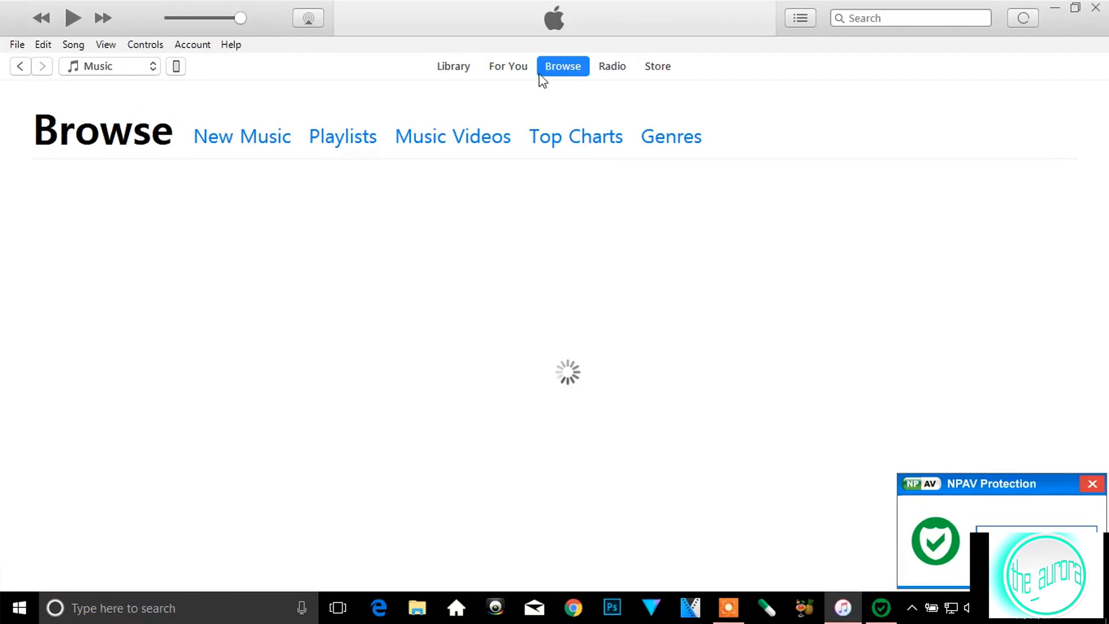
pyautogui.moveTo(656, 76)
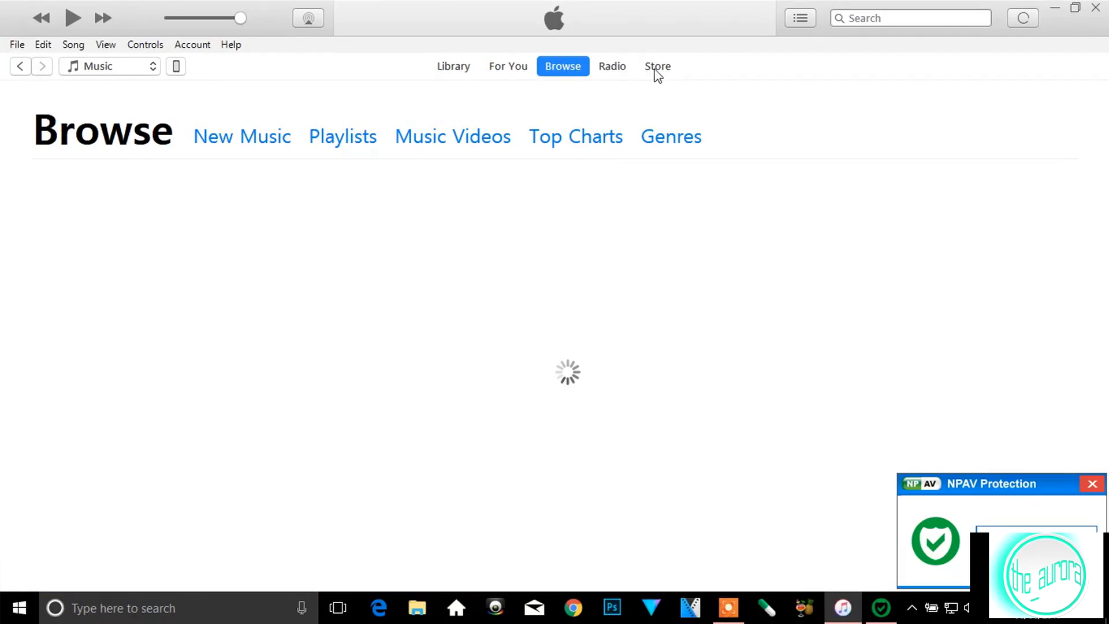
pyautogui.click(656, 66)
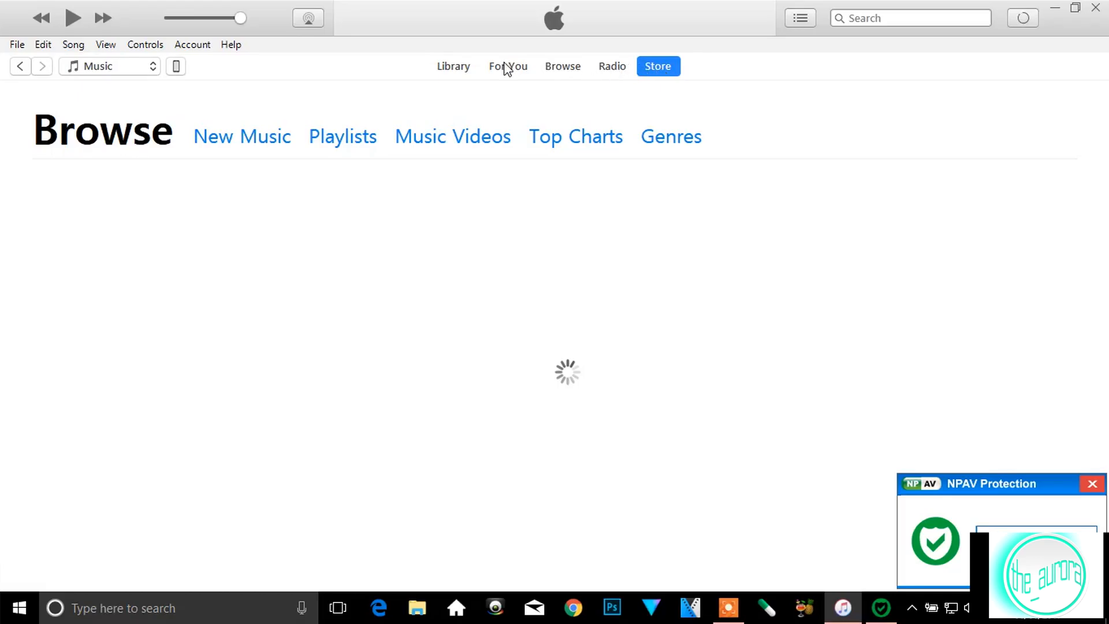
pyautogui.click(507, 66)
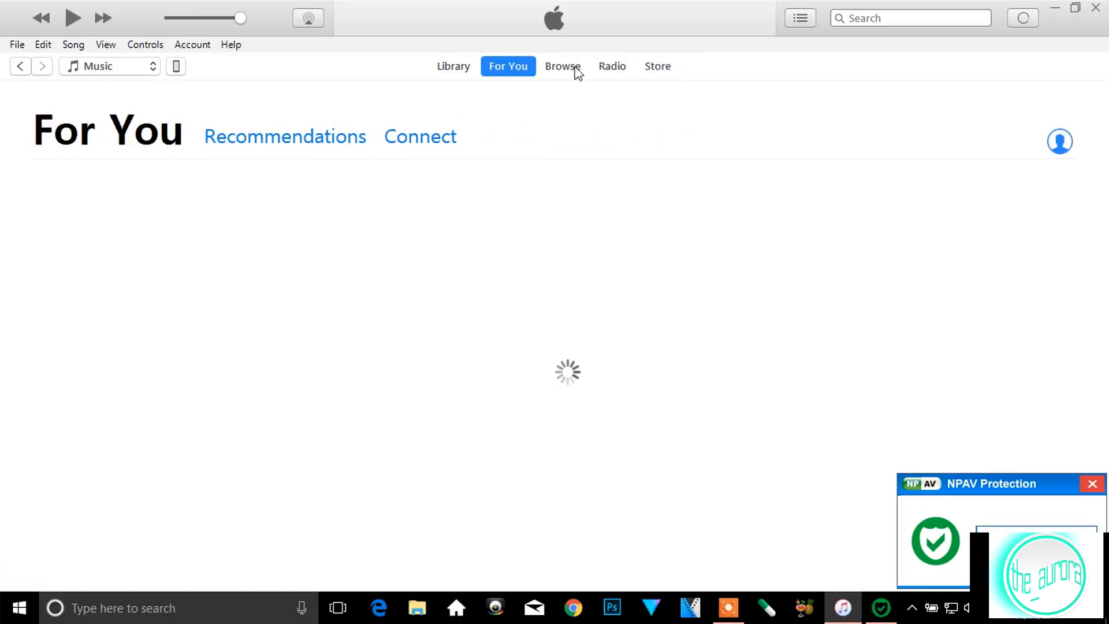
pyautogui.click(612, 66)
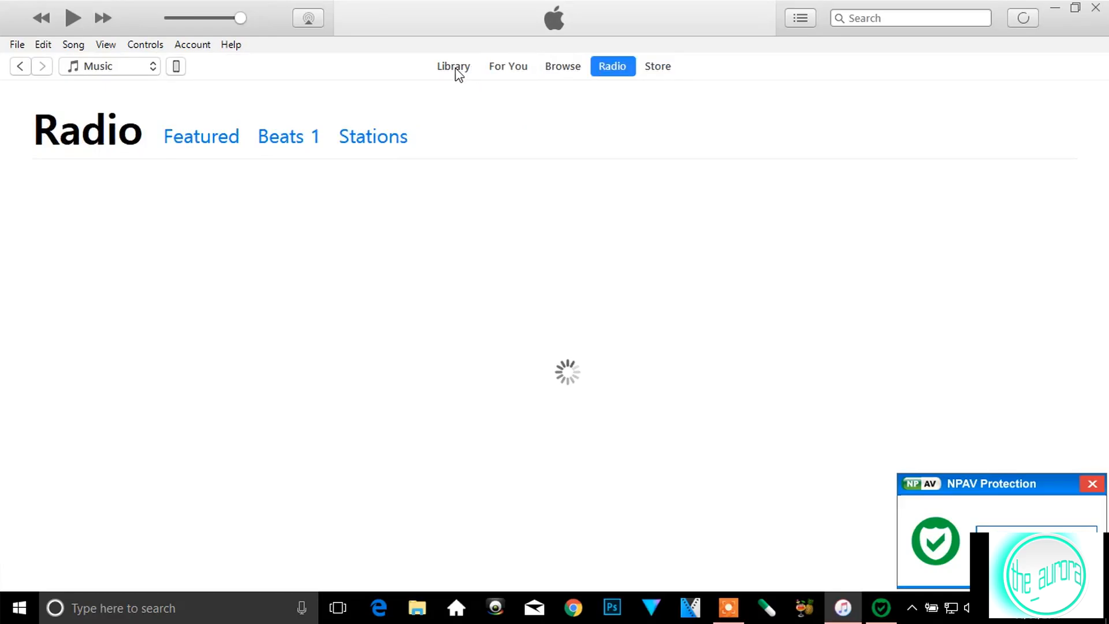
# - Return to the Library, review the Account menu and start downloading a cloud song
pyautogui.click(453, 65)
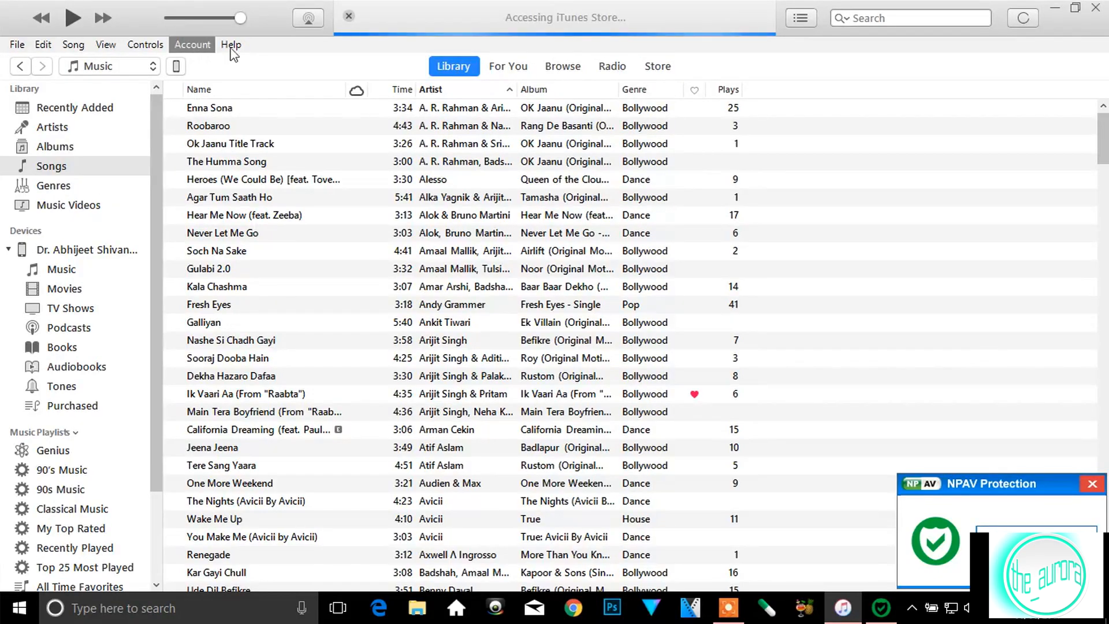
pyautogui.moveTo(192, 45)
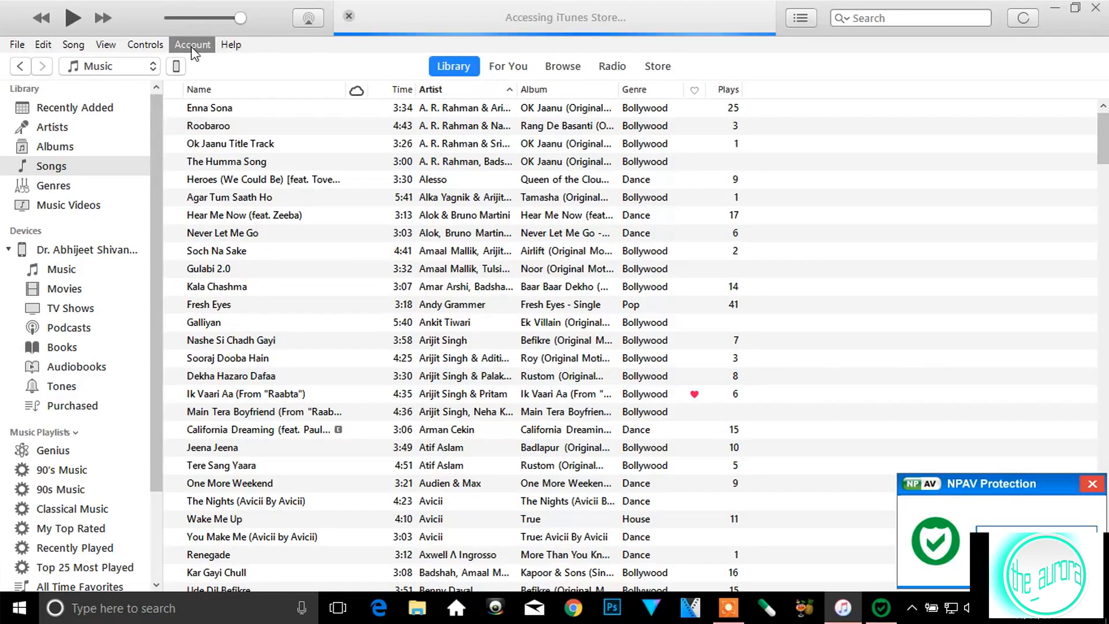
pyautogui.moveTo(193, 51)
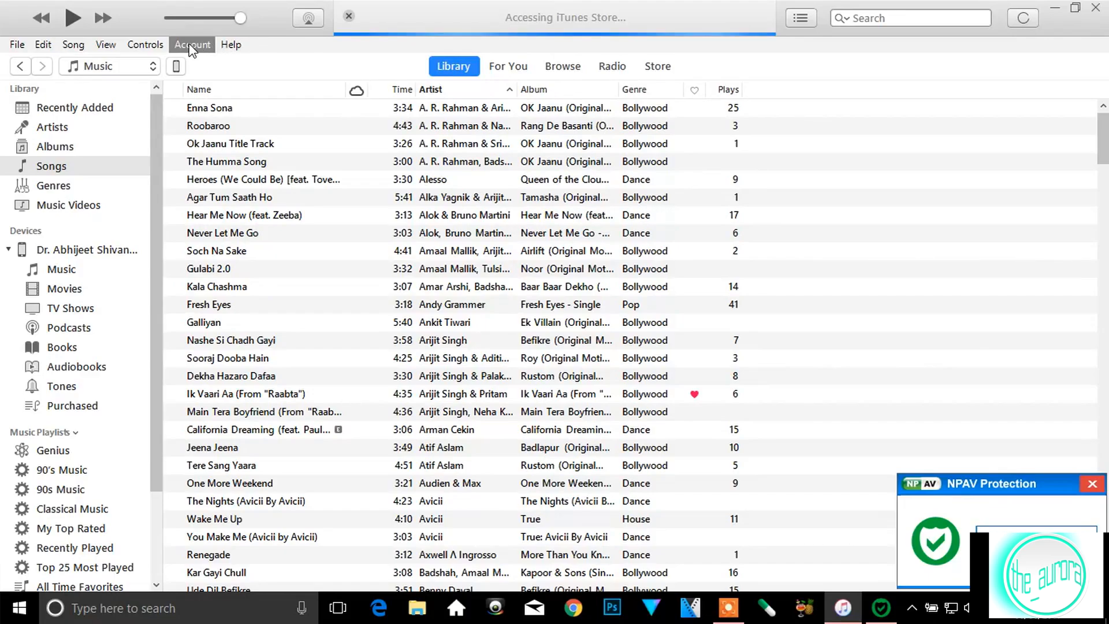
pyautogui.click(191, 45)
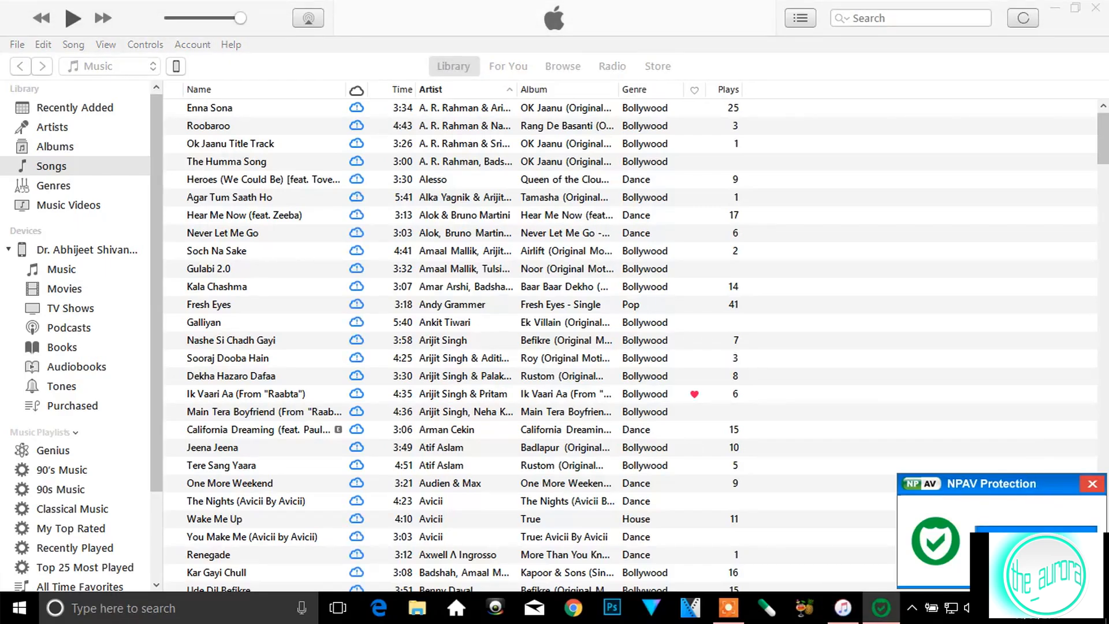
pyautogui.click(1092, 484)
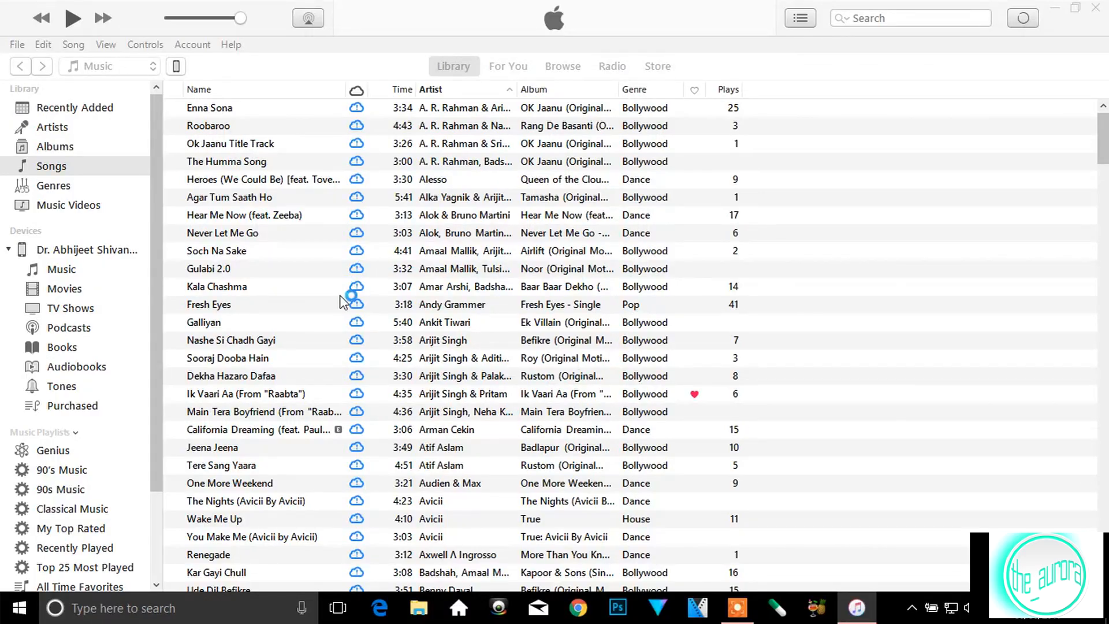
# - Open the Net Protector dashboard from the system tray over iTunes
pyautogui.click(776, 608)
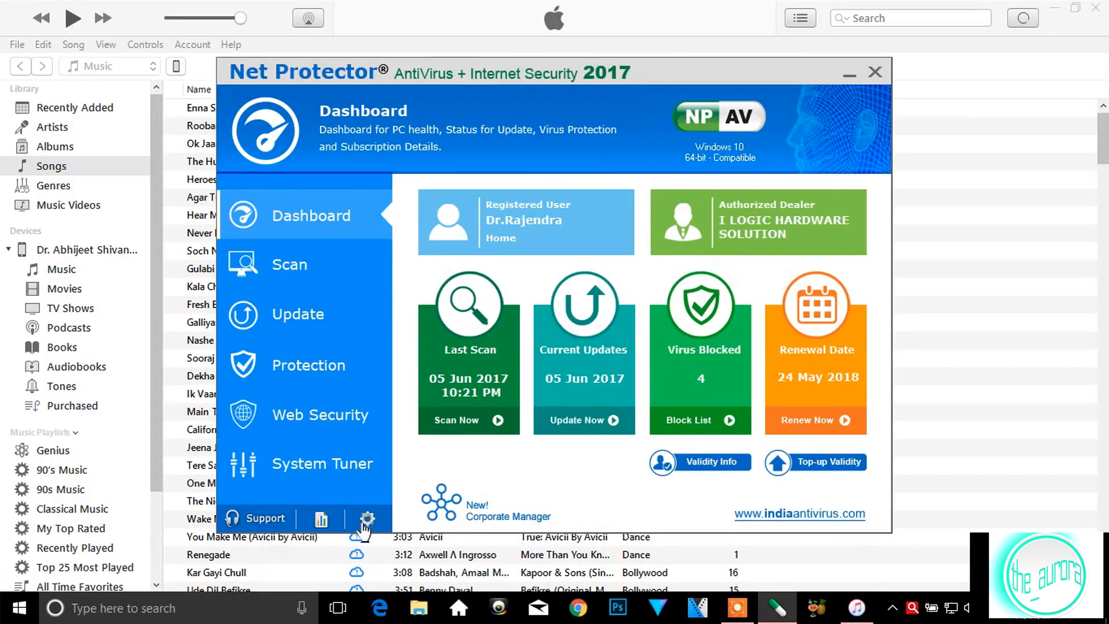
# - From Protection settings, reach the NTBlock Configuration window with its empty block list
pyautogui.click(368, 520)
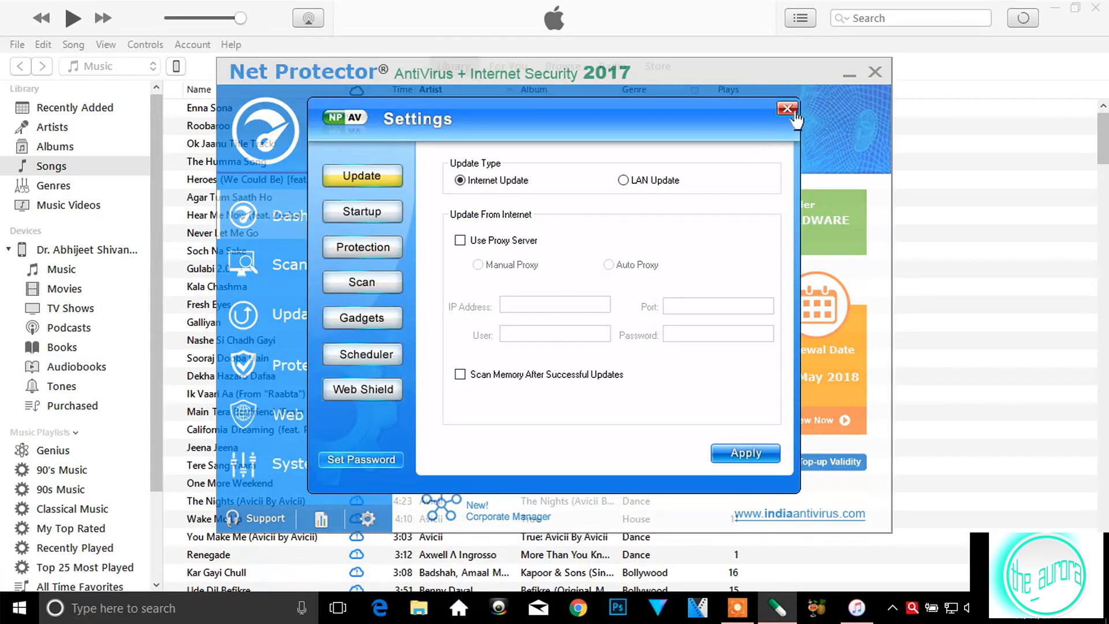
pyautogui.click(788, 109)
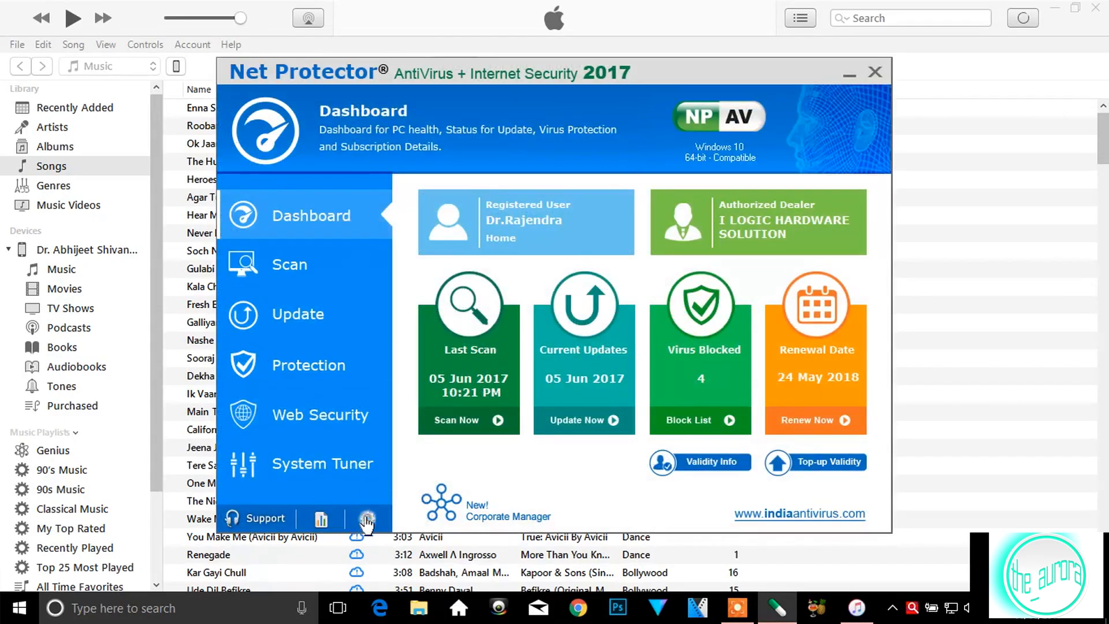
pyautogui.click(367, 519)
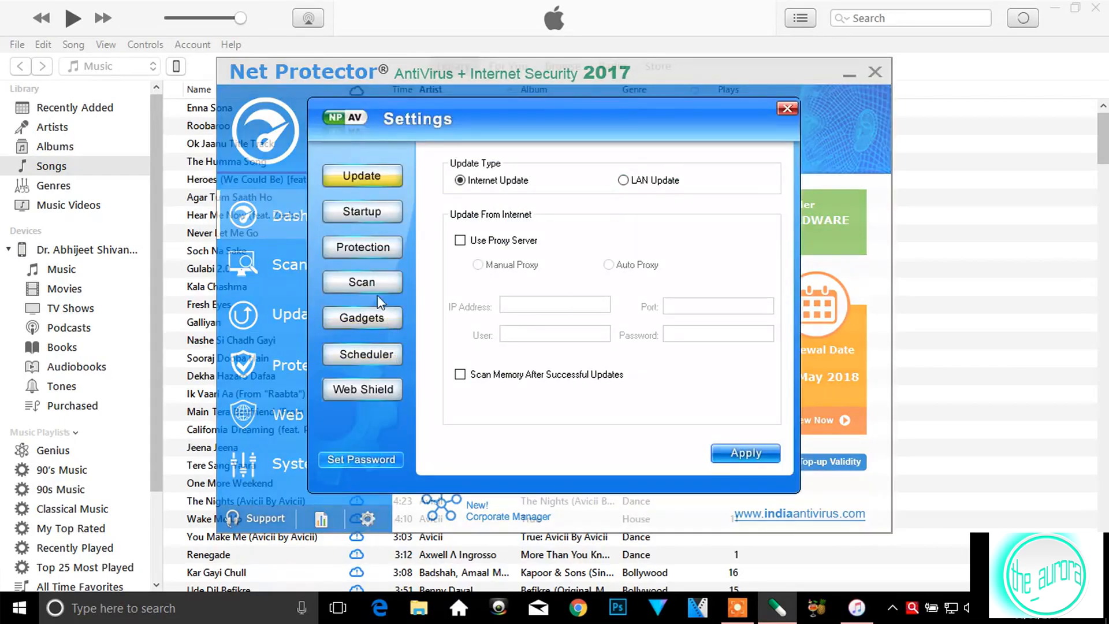
pyautogui.click(361, 247)
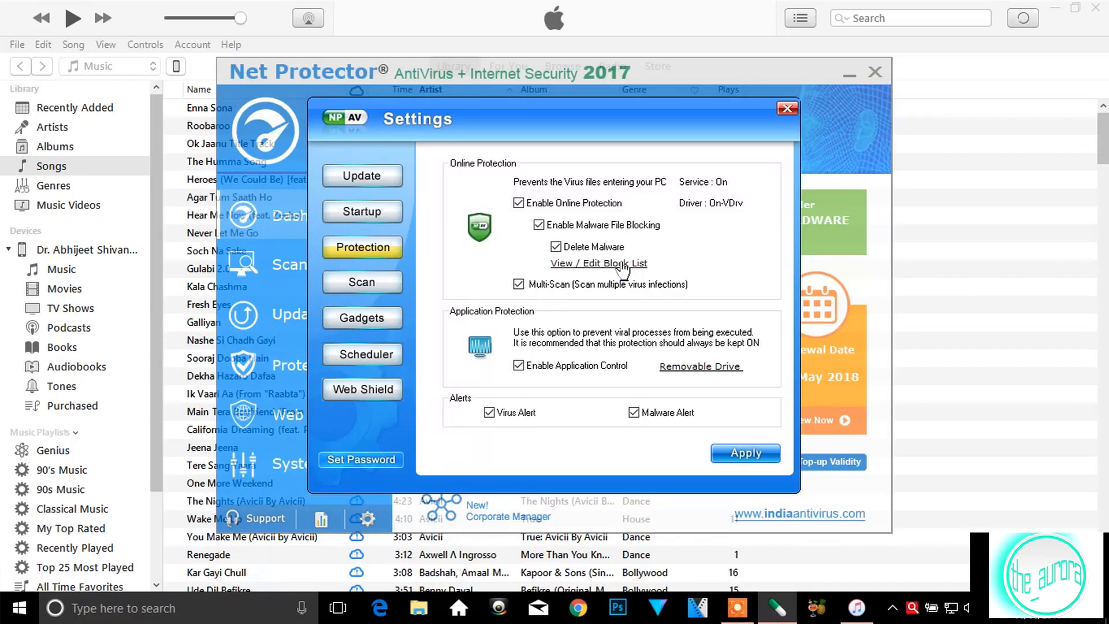
pyautogui.click(598, 264)
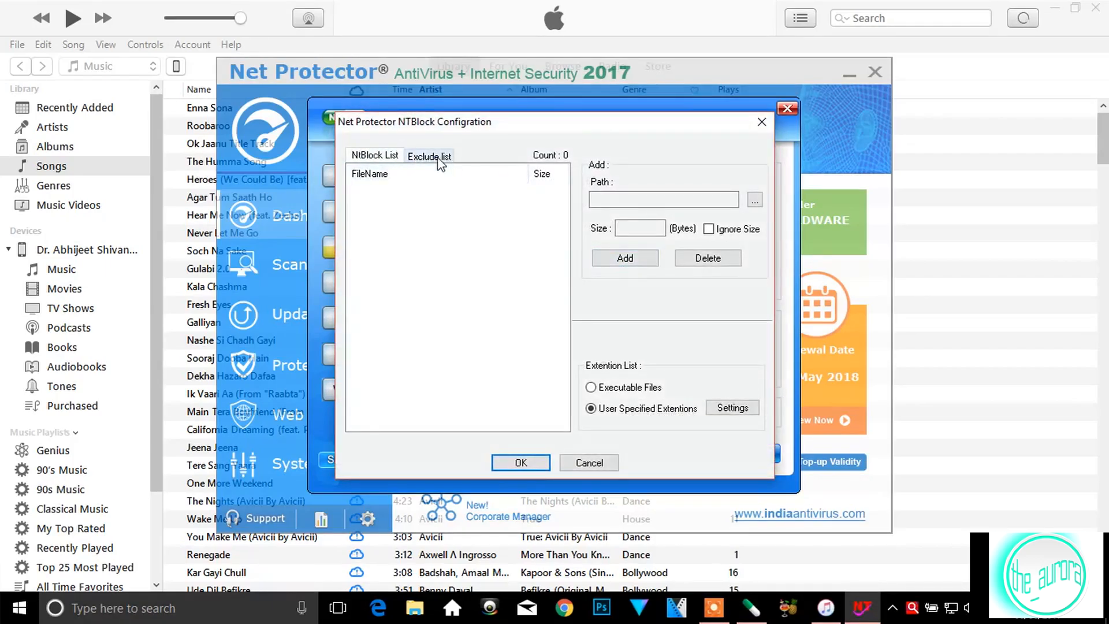
# - Add C:\Program Files\iTunes\iTunes.exe to the exclude list (count 7) and confirm
pyautogui.click(428, 156)
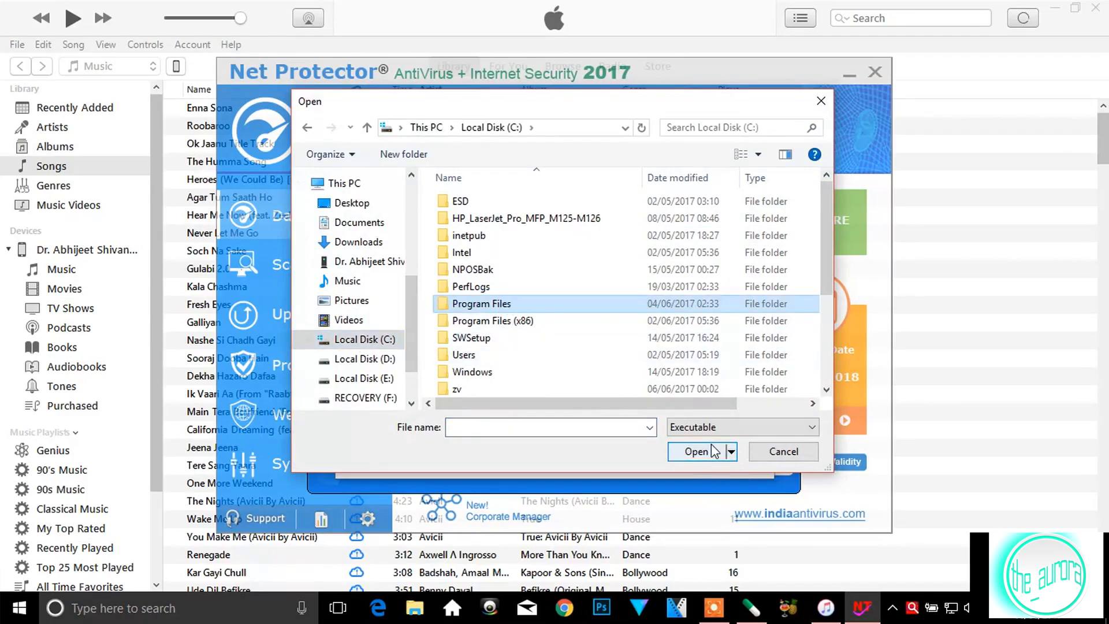
pyautogui.doubleClick(480, 304)
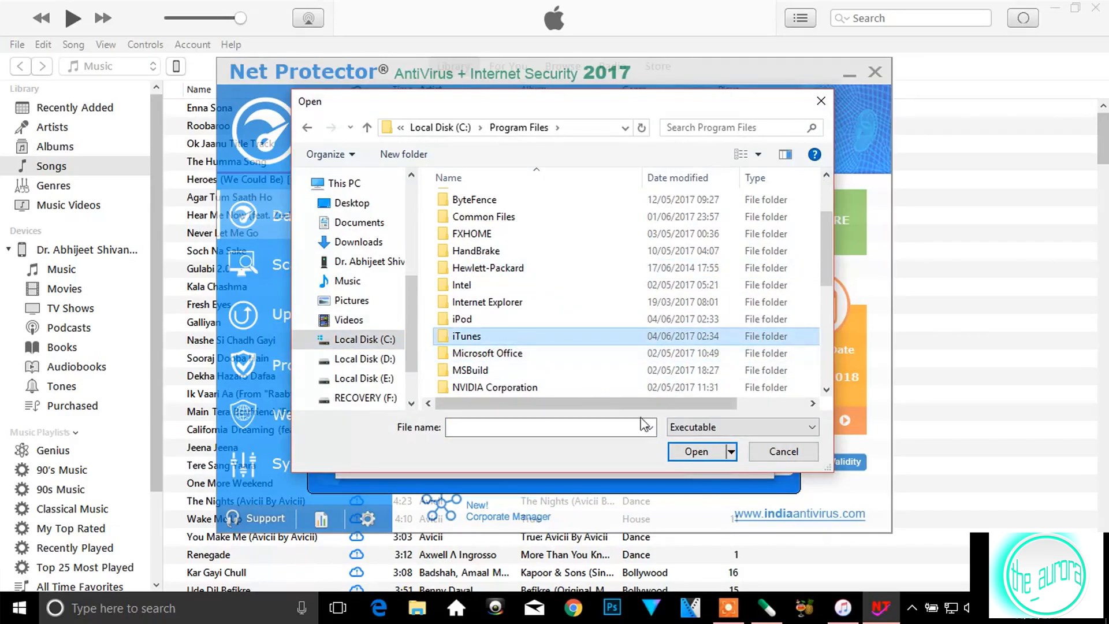
pyautogui.doubleClick(466, 336)
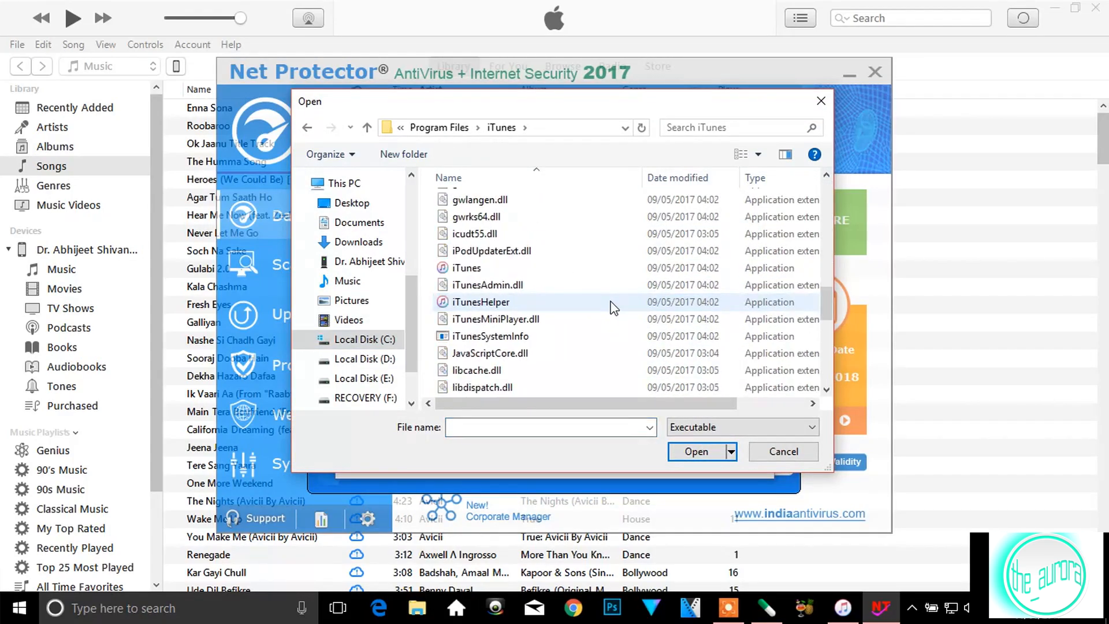
pyautogui.click(466, 267)
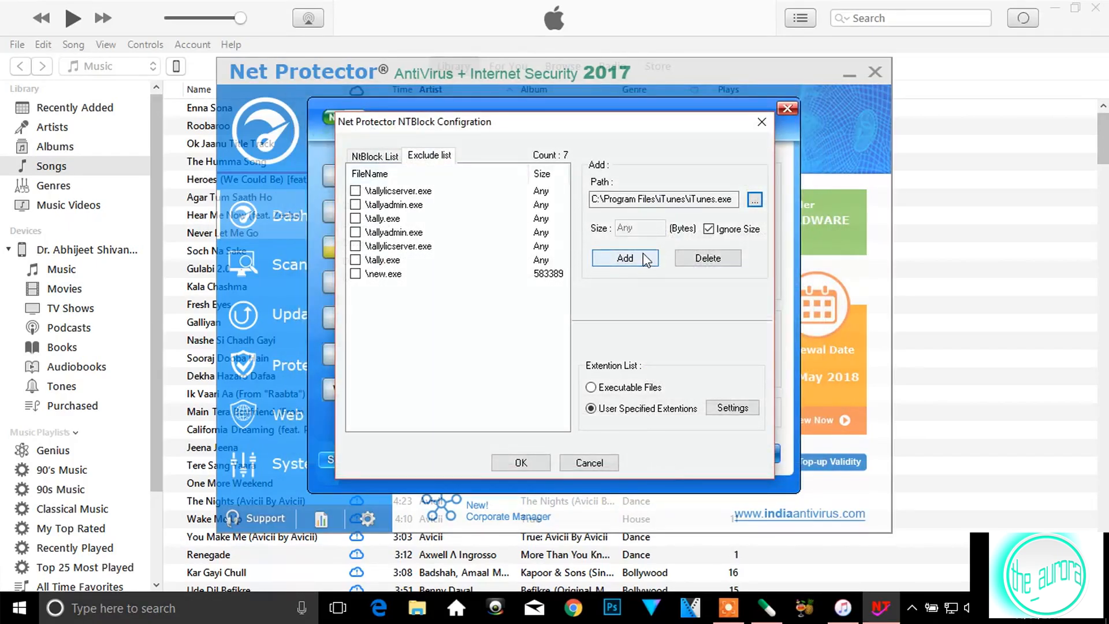
pyautogui.click(624, 258)
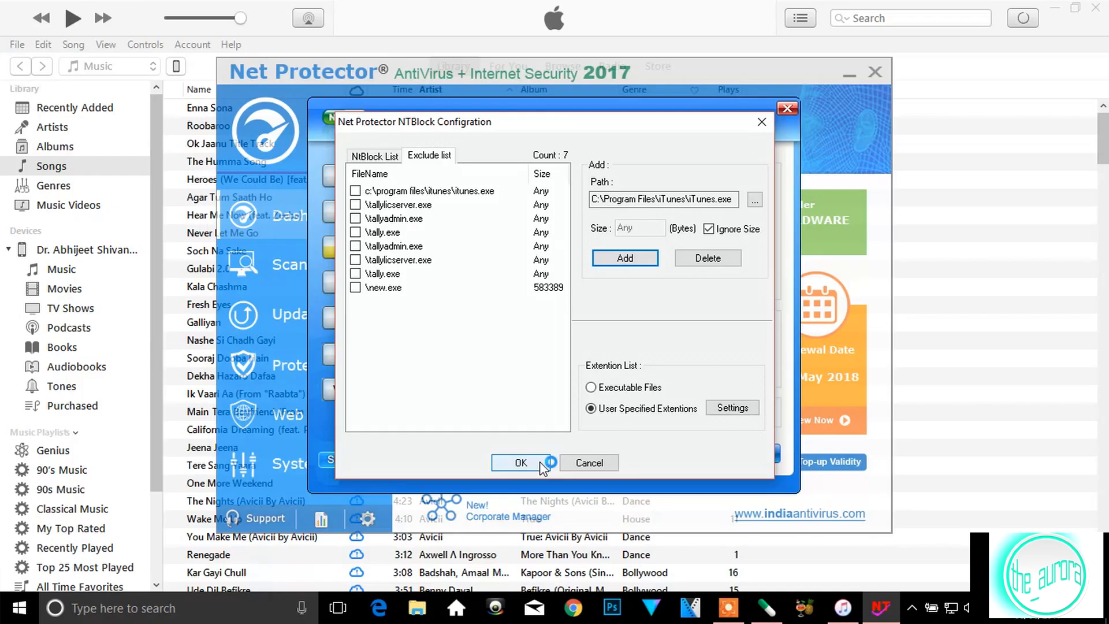
pyautogui.click(521, 462)
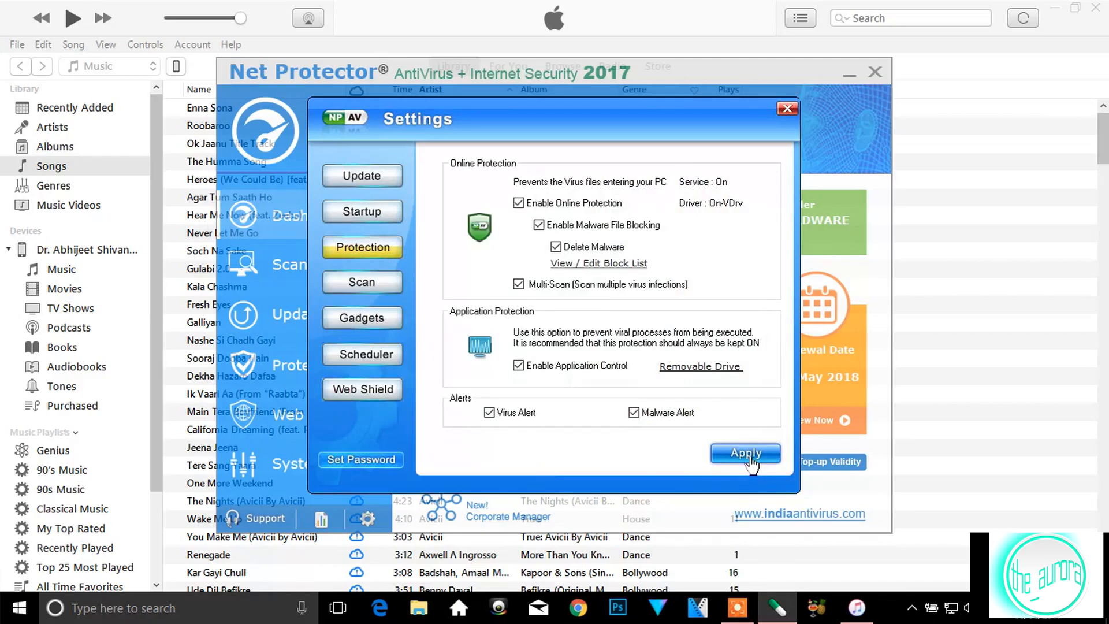
# - Apply and save the protection settings, then close both Net Protector windows to return to the iTunes library
pyautogui.click(745, 453)
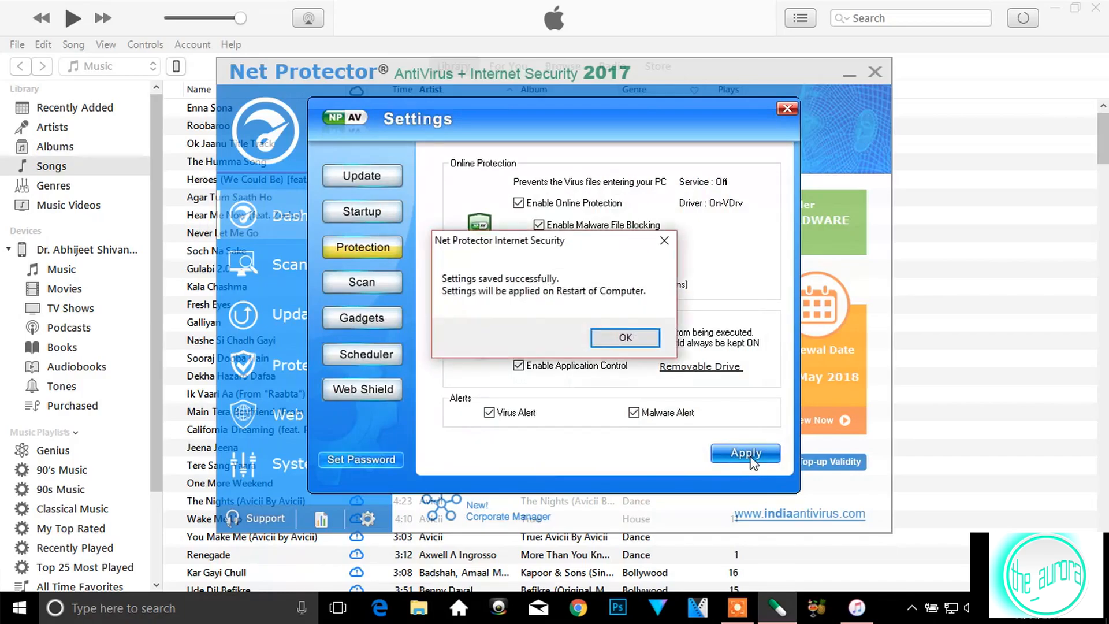
pyautogui.moveTo(625, 338)
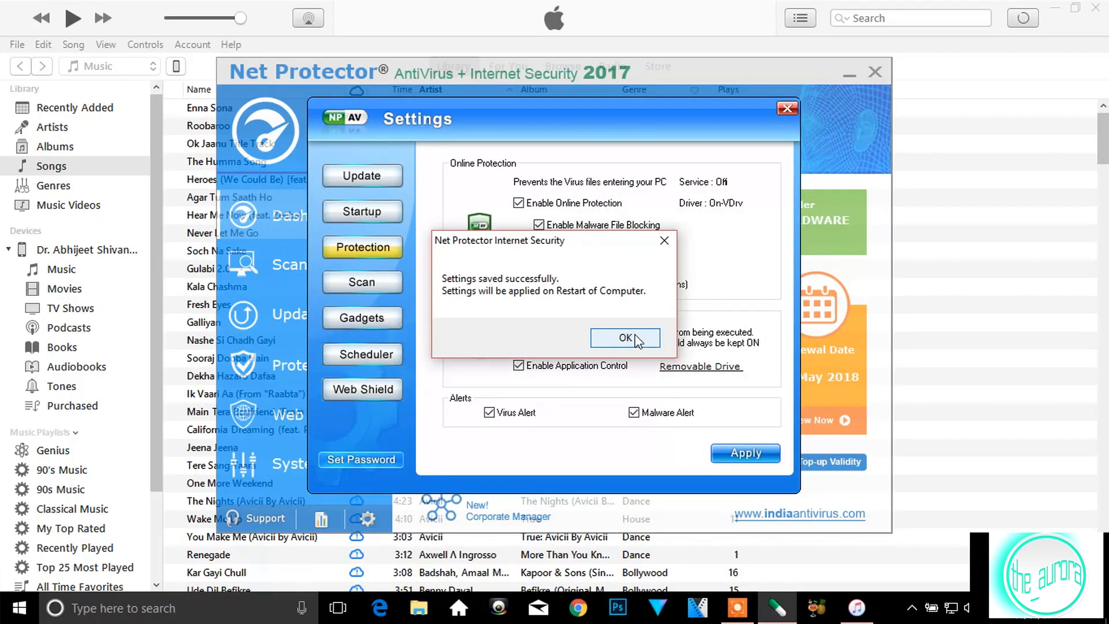
pyautogui.click(625, 338)
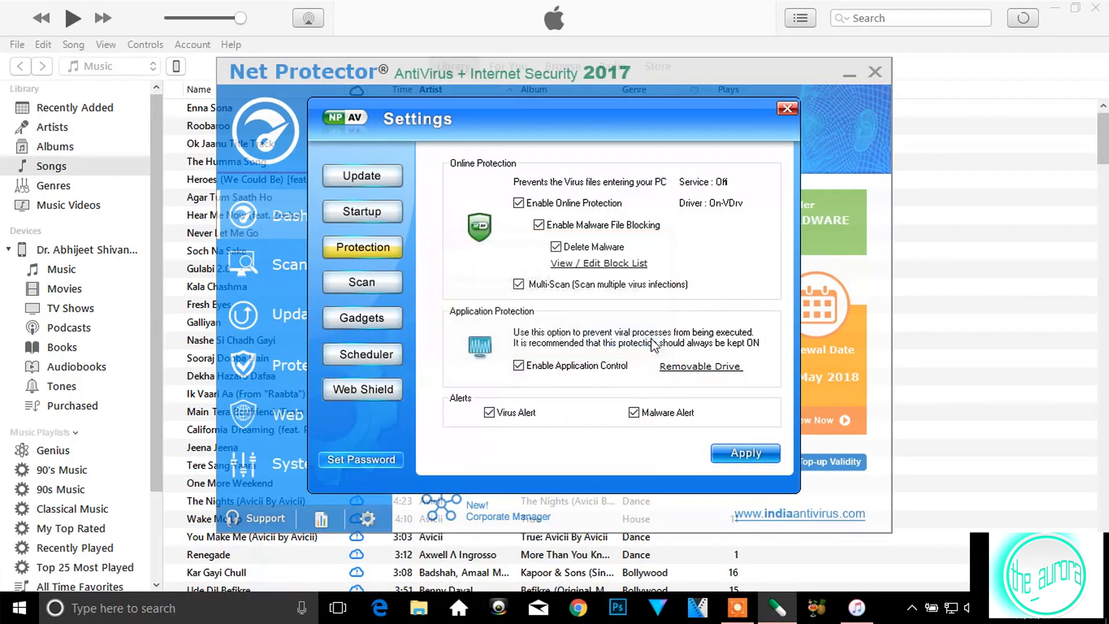
pyautogui.click(787, 109)
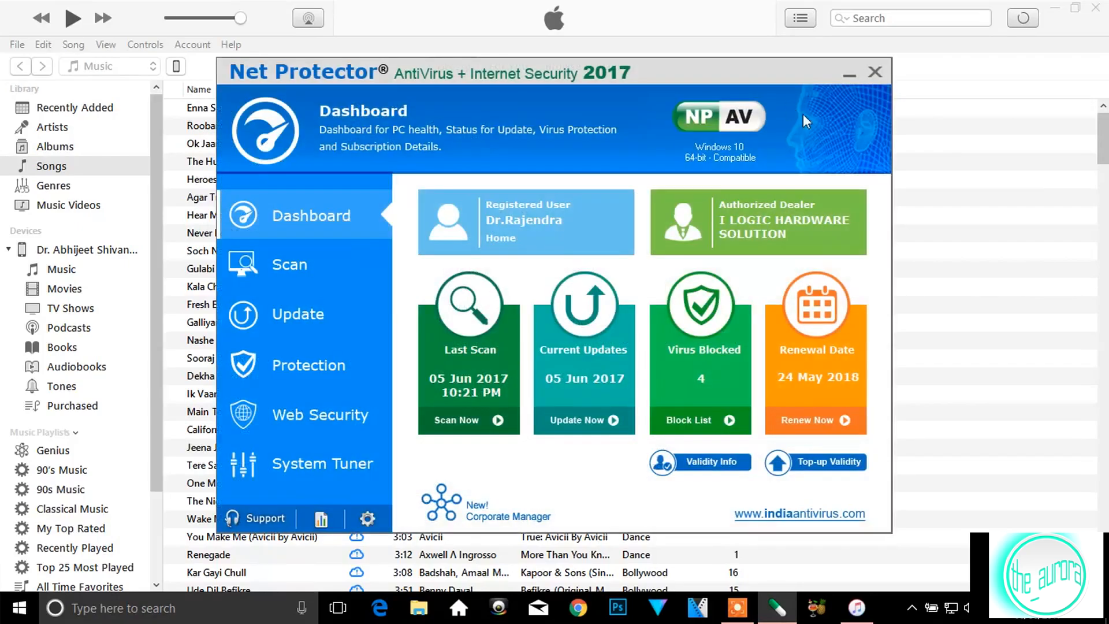
pyautogui.click(875, 72)
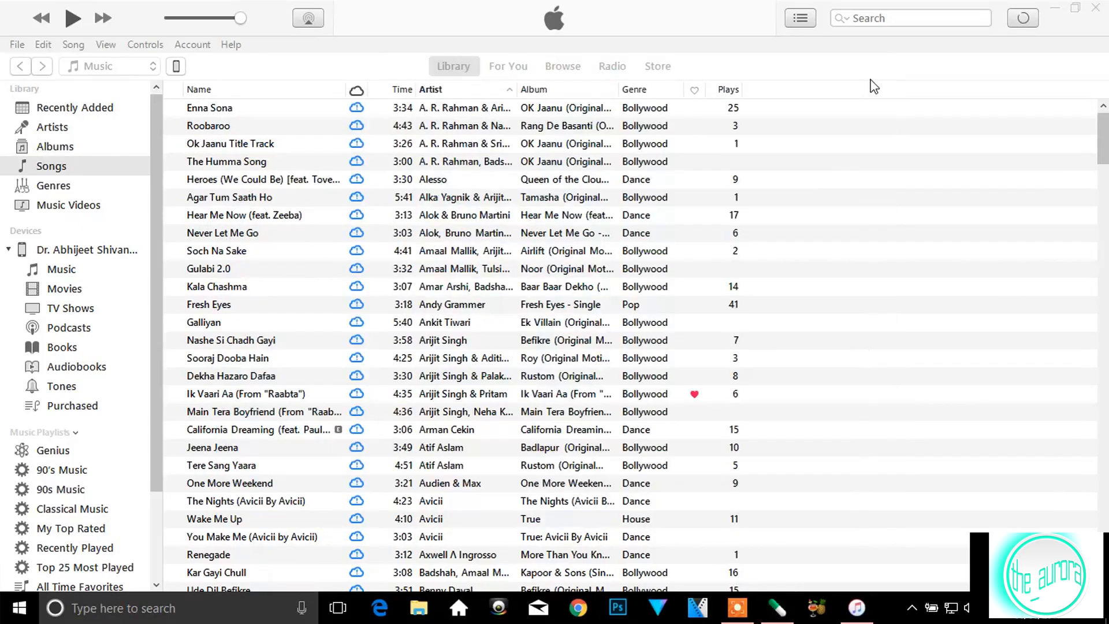
pyautogui.moveTo(198, 53)
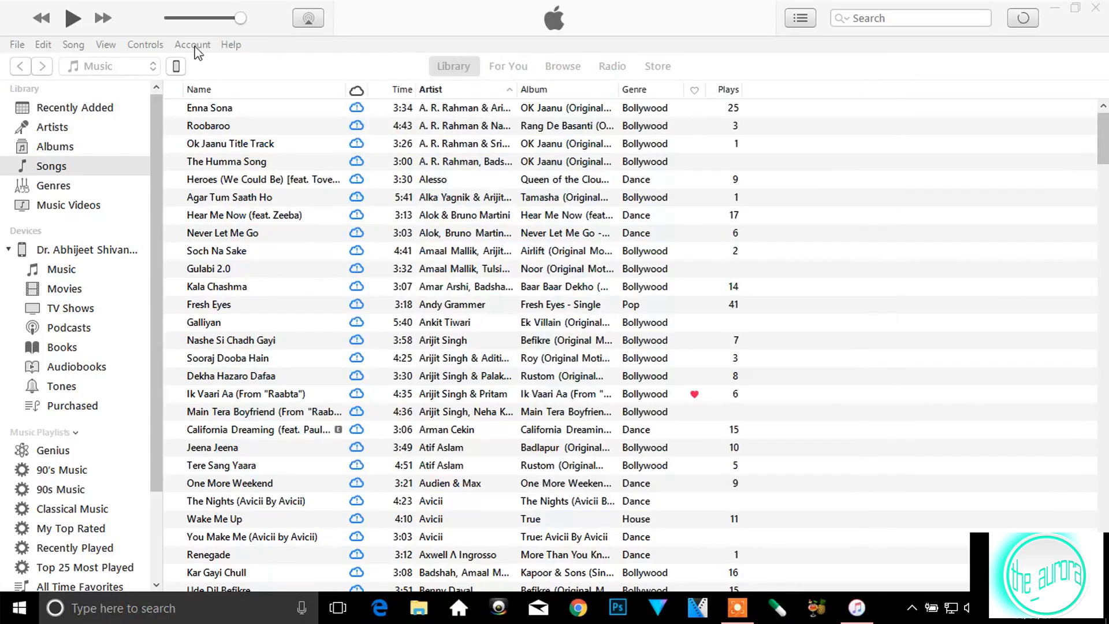
# - Show the Account menu with the iTunes Store sign-in option available
pyautogui.click(192, 45)
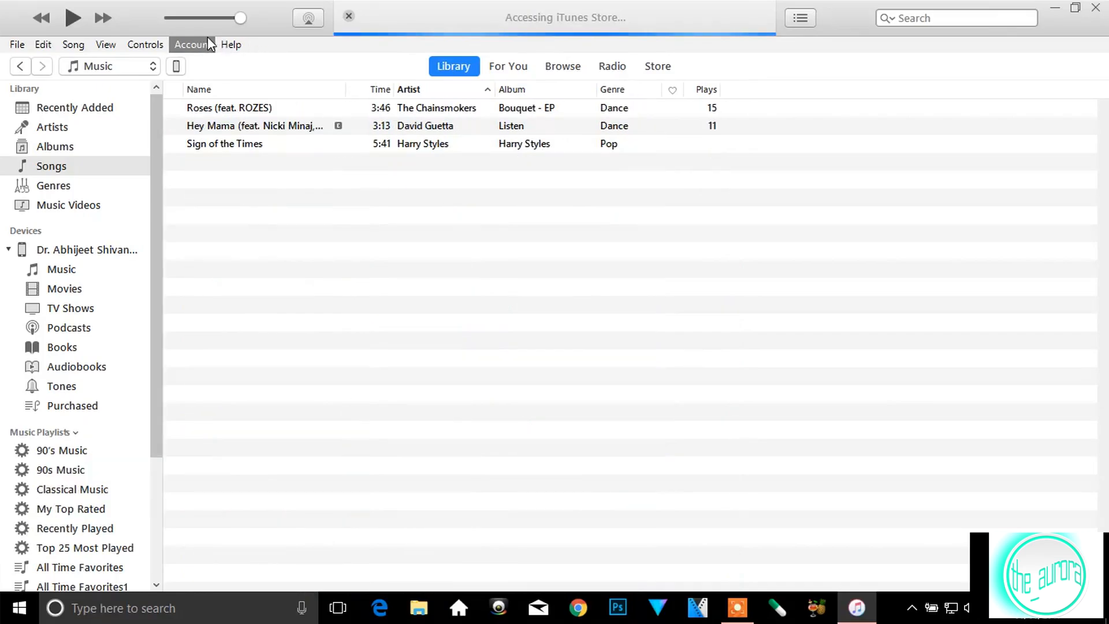
pyautogui.click(192, 45)
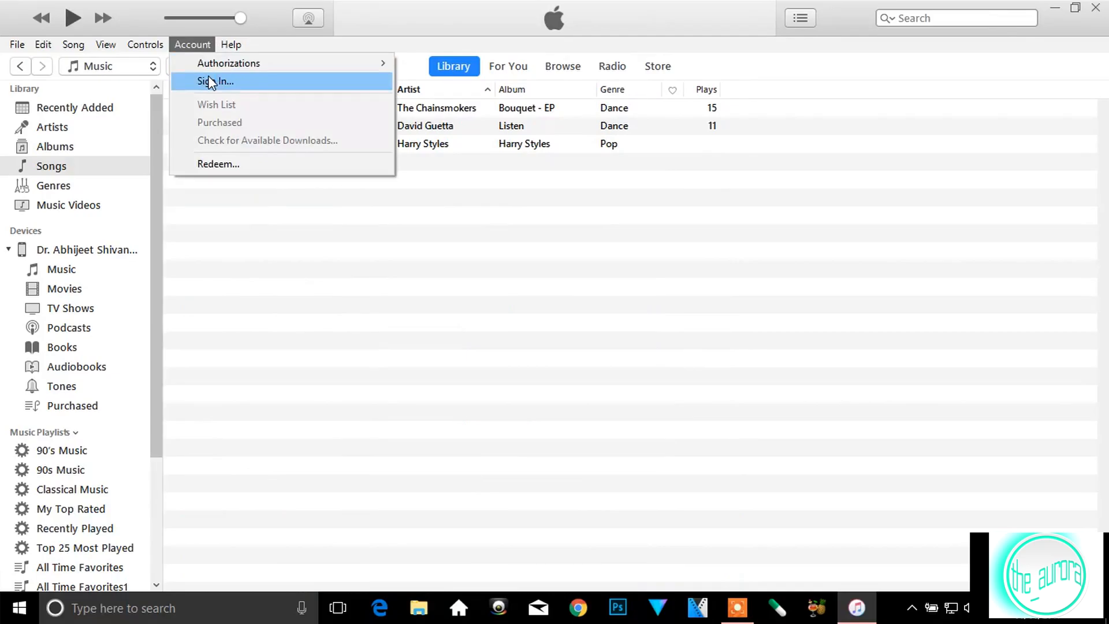
# - Sign in to the iTunes Store with the Apple ID and password; the dialog closes without error
pyautogui.click(216, 81)
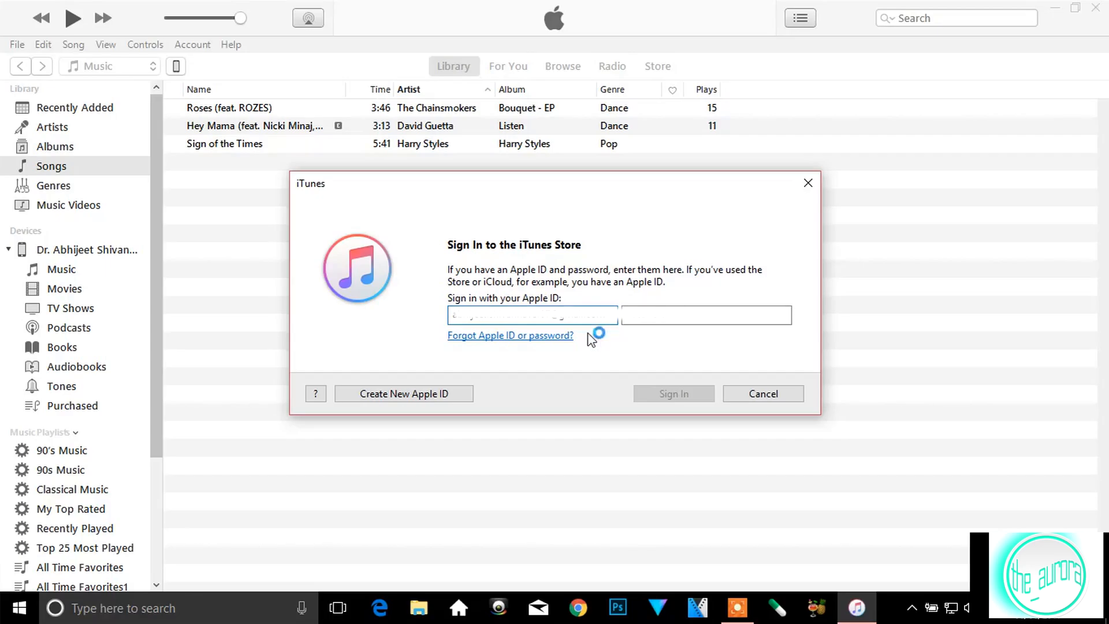
pyautogui.click(704, 315)
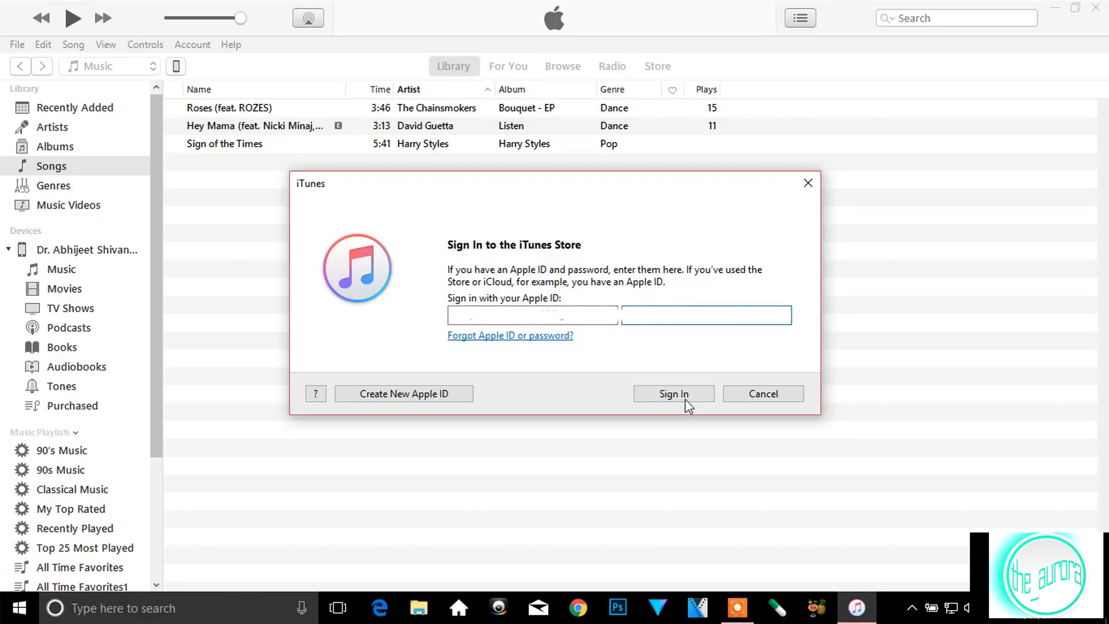
pyautogui.click(673, 394)
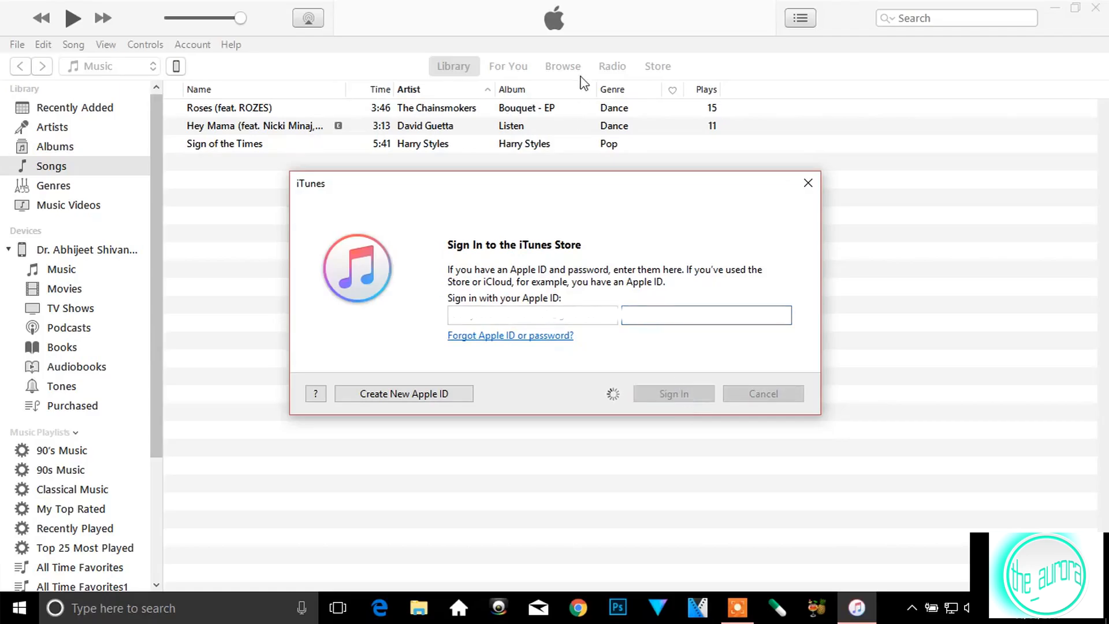
pyautogui.click(762, 393)
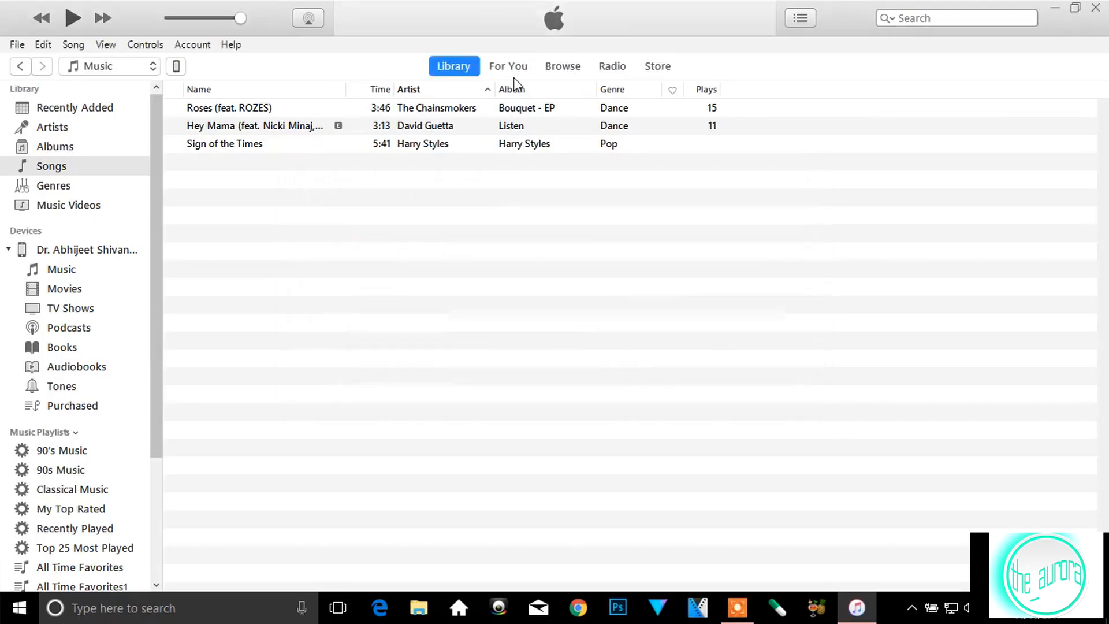
# - Show the For You page and confirm via the Account menu that the Apple ID is signed in
pyautogui.click(509, 66)
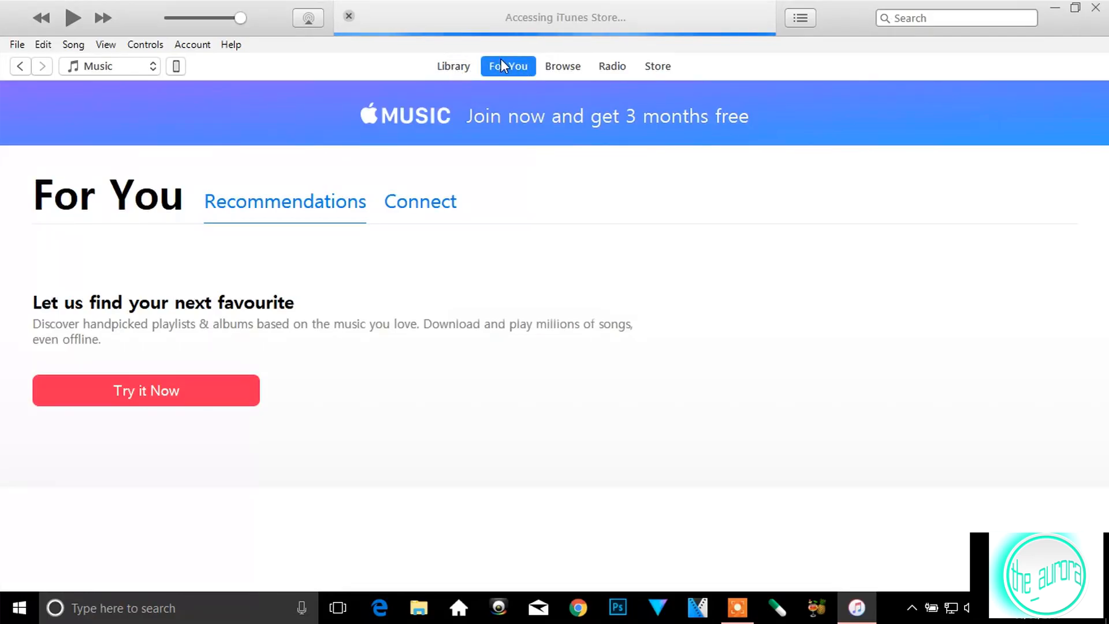
pyautogui.click(507, 65)
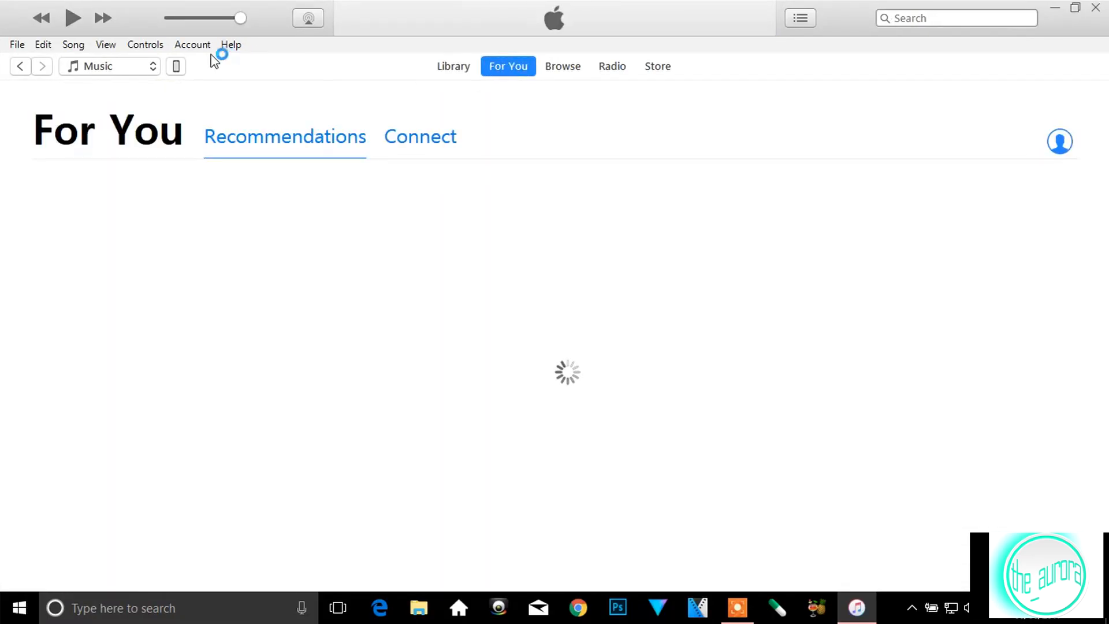
pyautogui.click(192, 44)
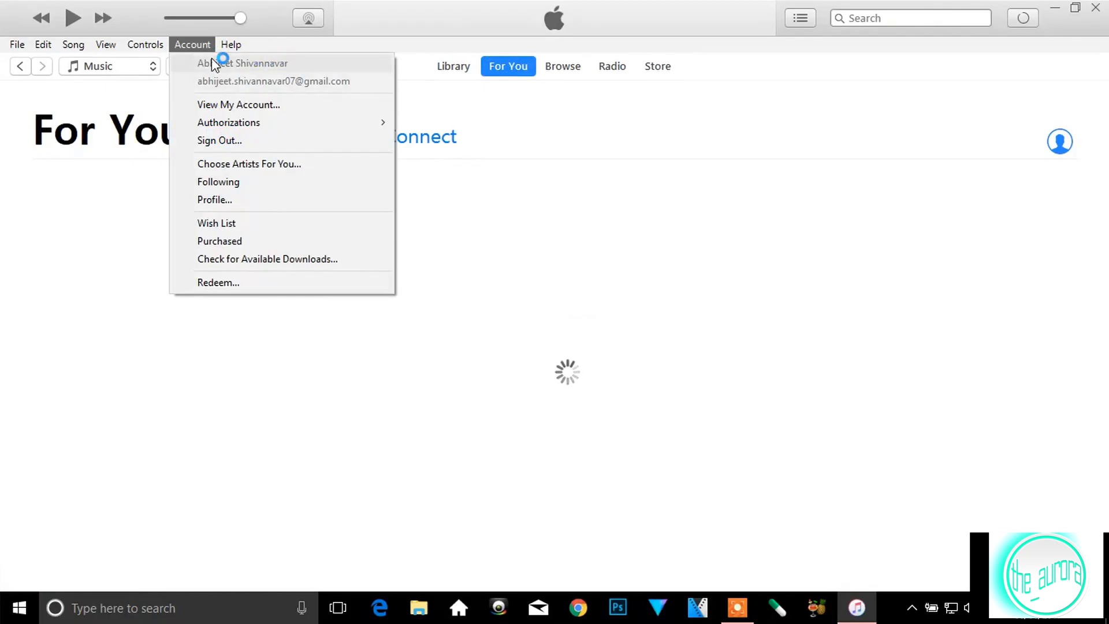